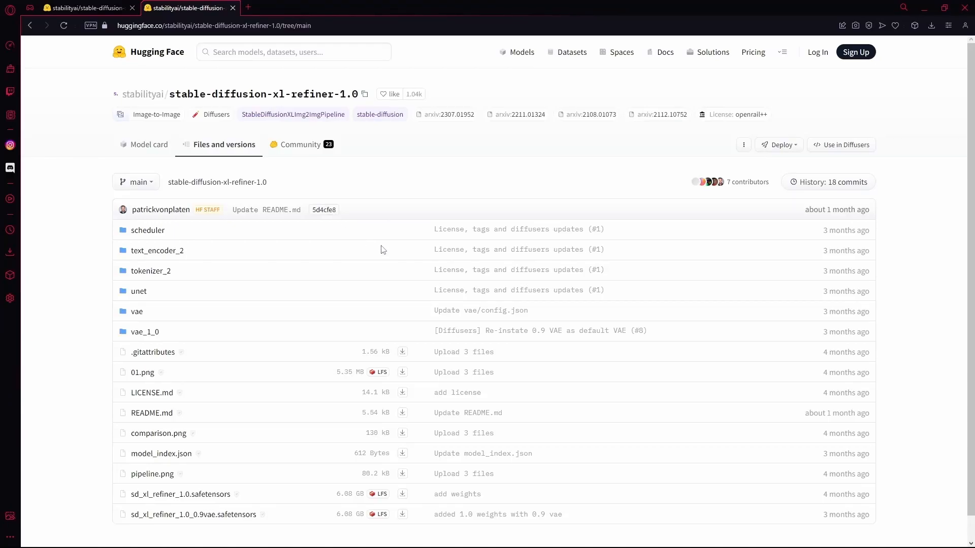
Step: Bring up the stable-diffusion-xl-base-1.0 repository and scroll its Files and versions list to the safetensors files
left_click(87, 8)
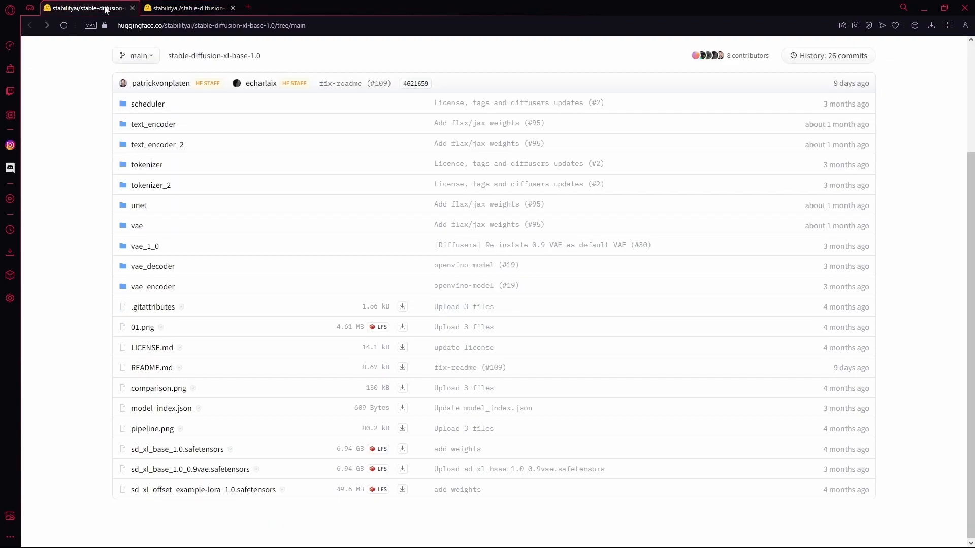
left_click(160, 25)
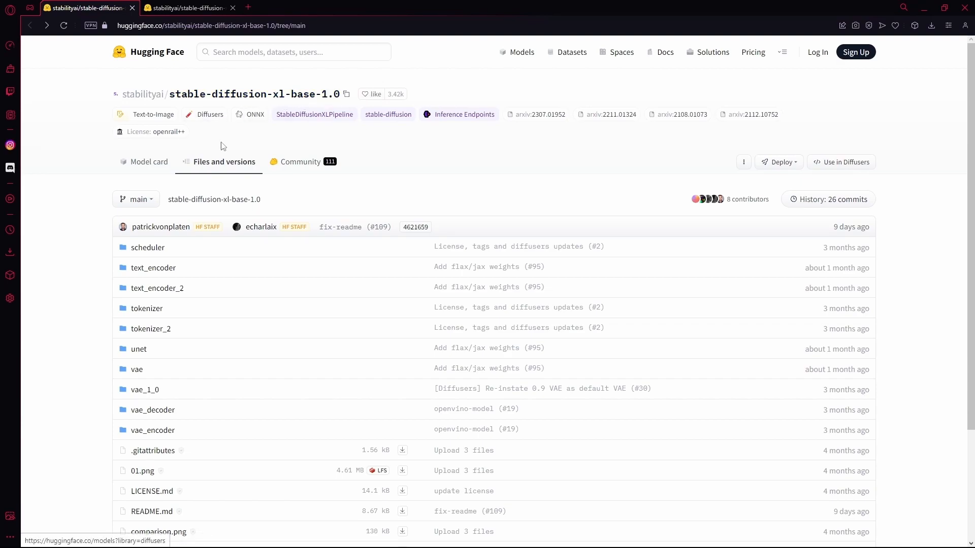
scroll("down", 3)
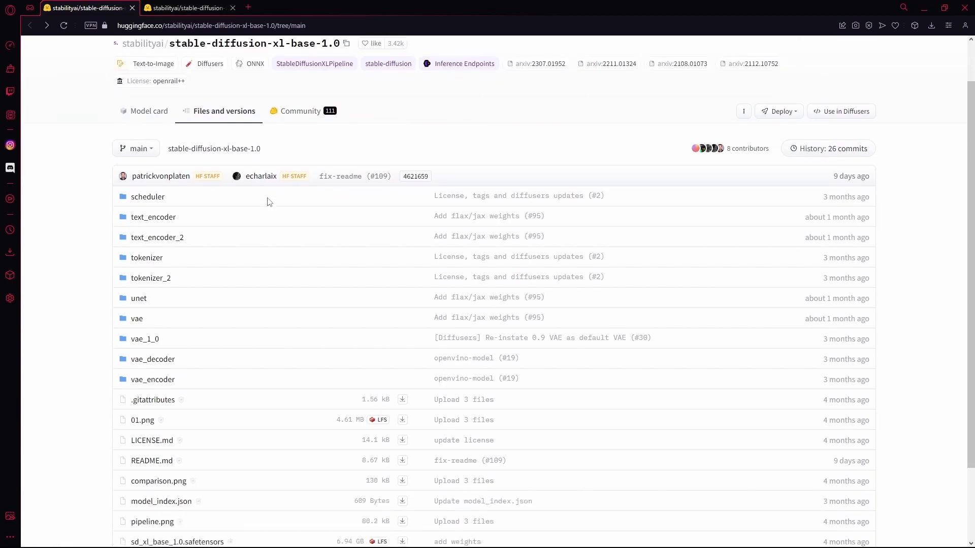
scroll("down", 3)
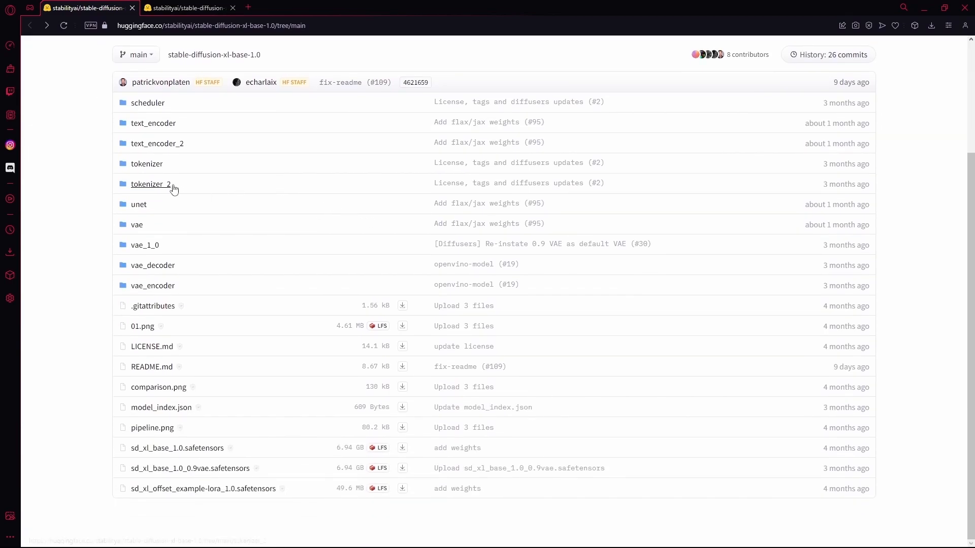
mouse_move(190, 468)
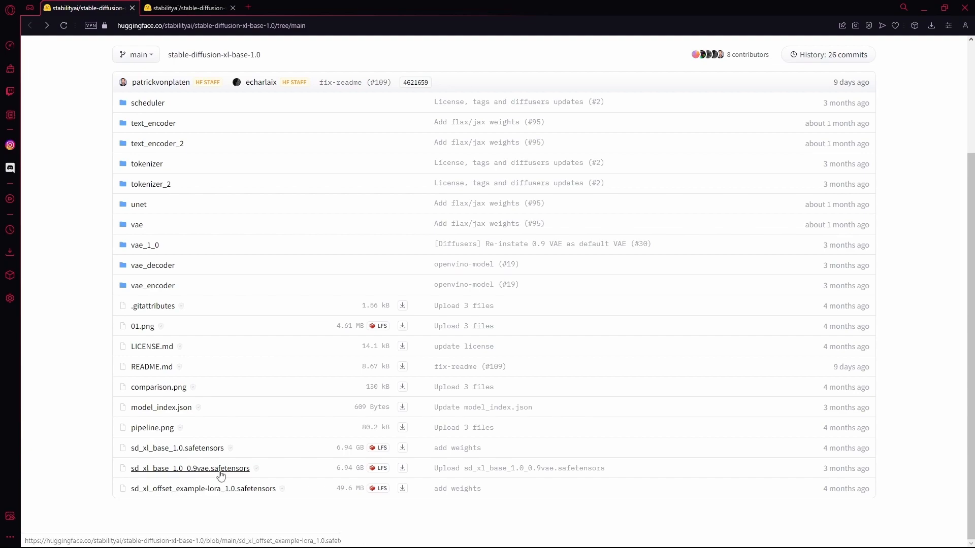
mouse_move(297, 465)
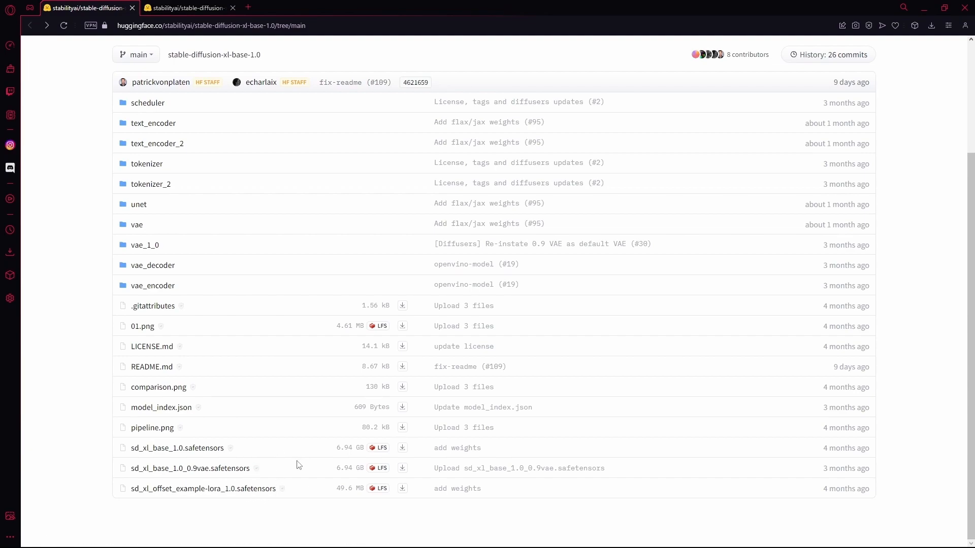
mouse_move(363, 448)
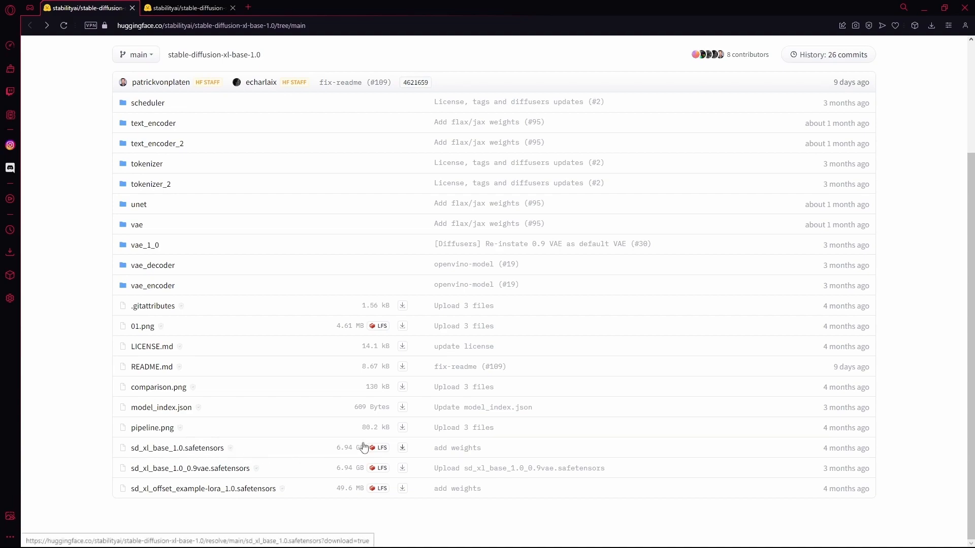
mouse_move(363, 447)
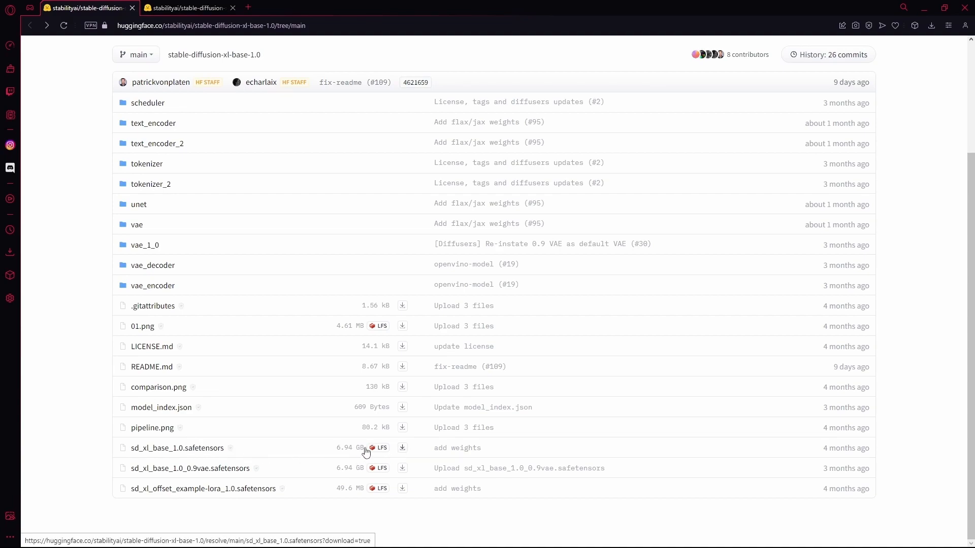
mouse_move(398, 456)
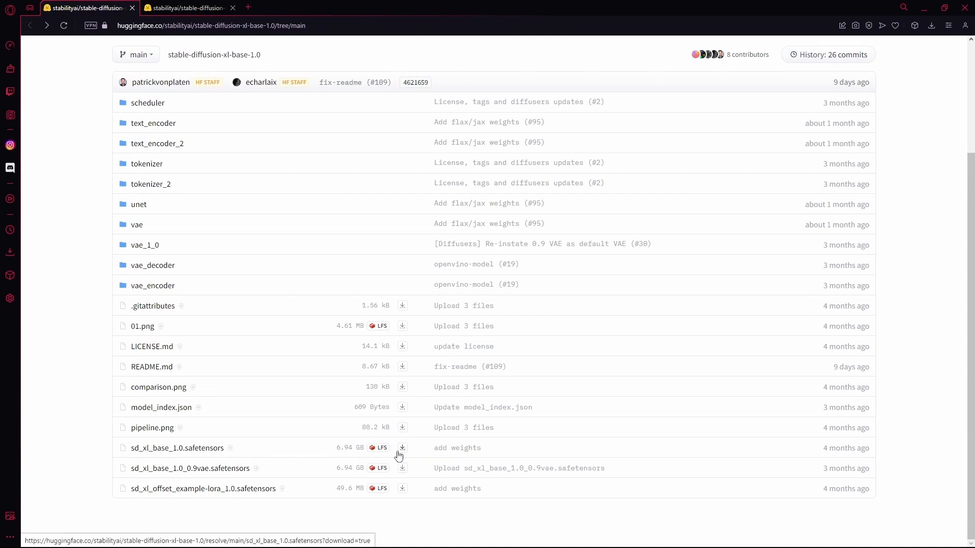
mouse_move(281, 457)
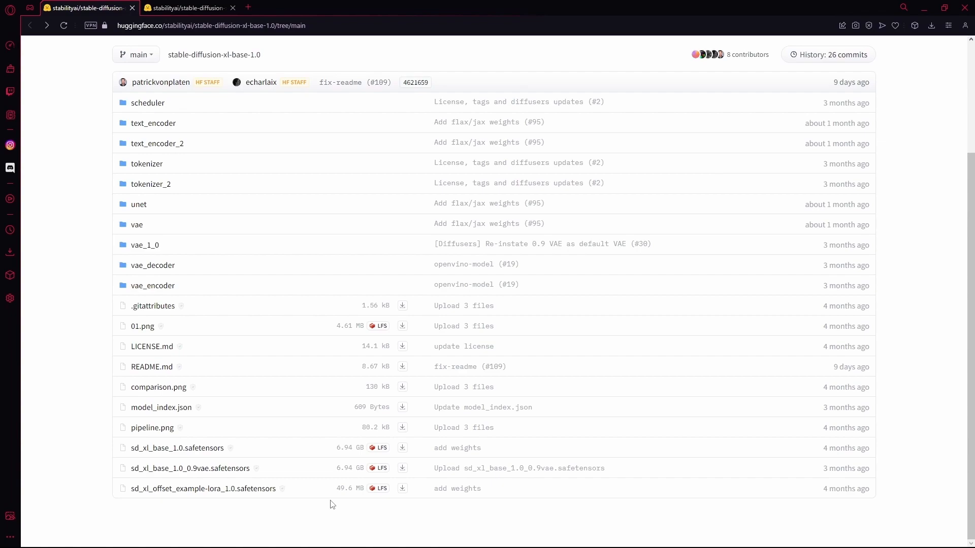
mouse_move(386, 450)
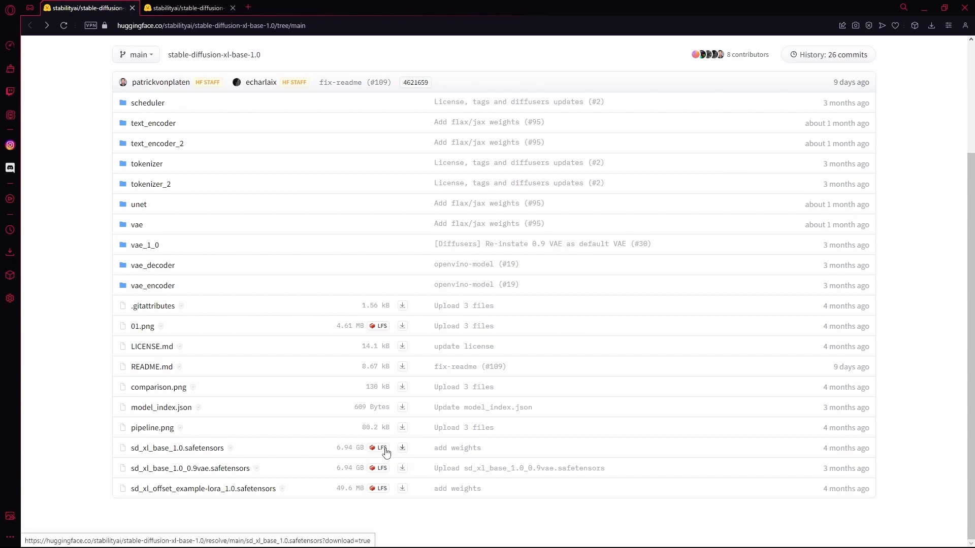
Step: Return to the stable-diffusion-xl-refiner-1.0 repository's Files and versions list
left_click(193, 7)
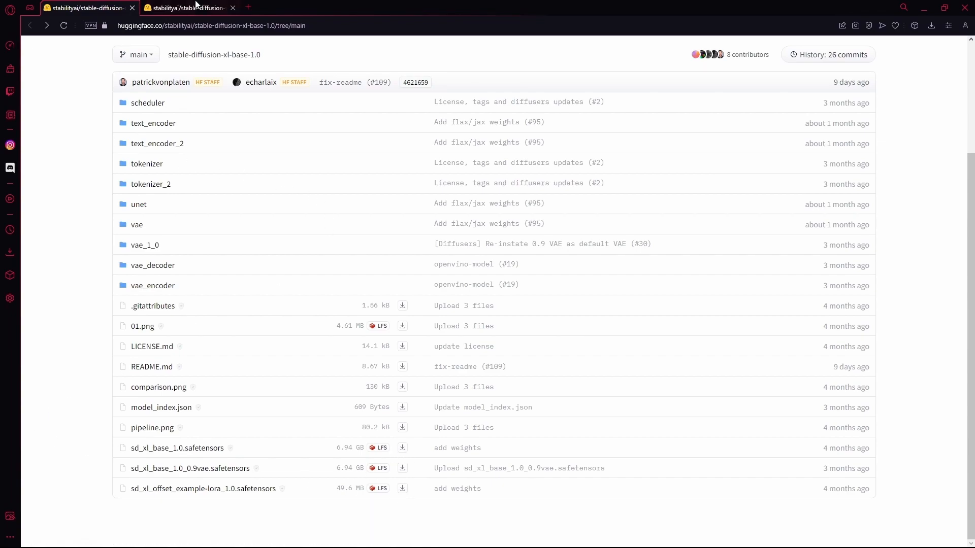
left_click(187, 7)
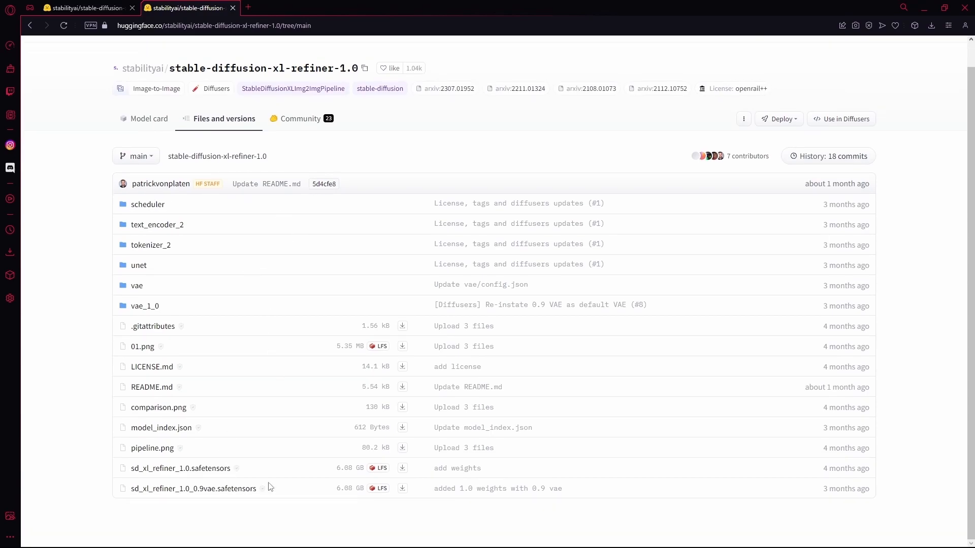
mouse_move(569, 504)
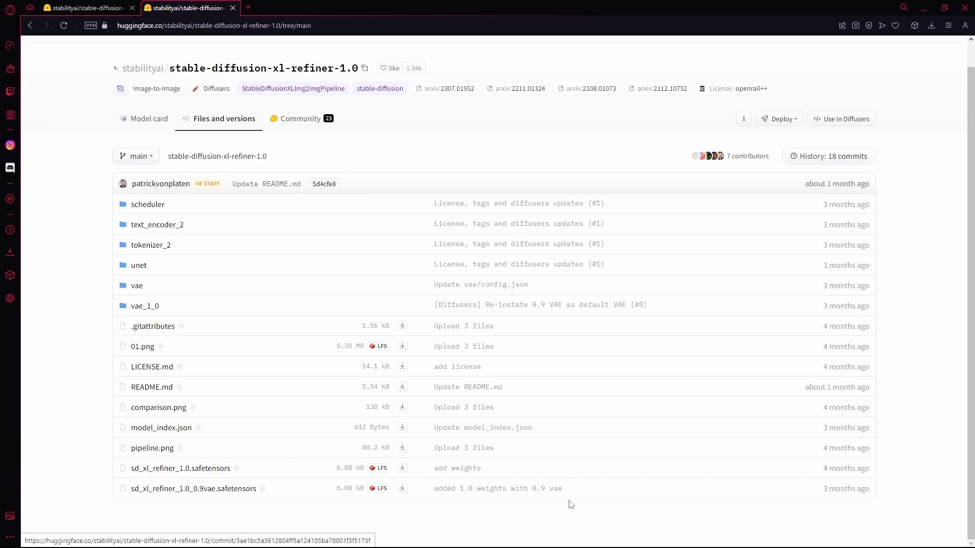
mouse_move(470, 456)
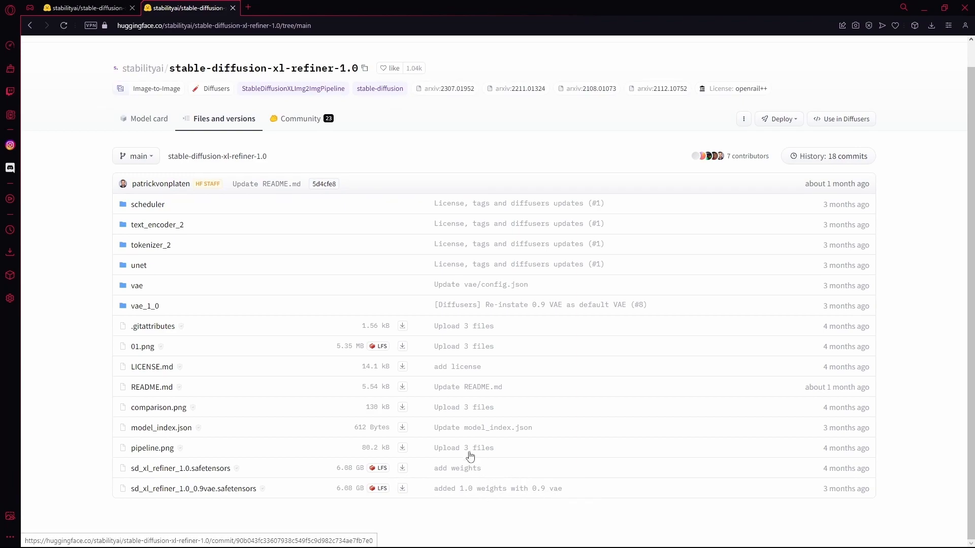
mouse_move(356, 481)
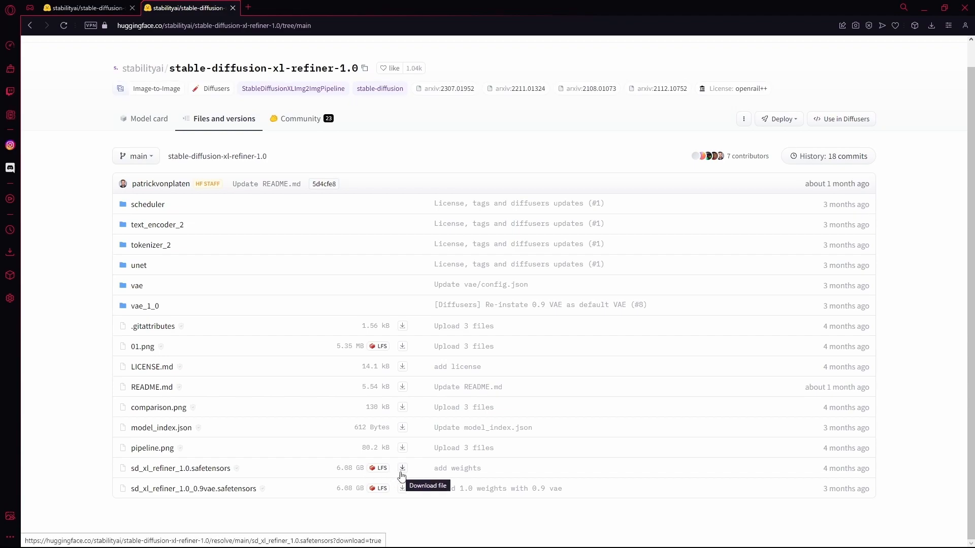
mouse_move(301, 119)
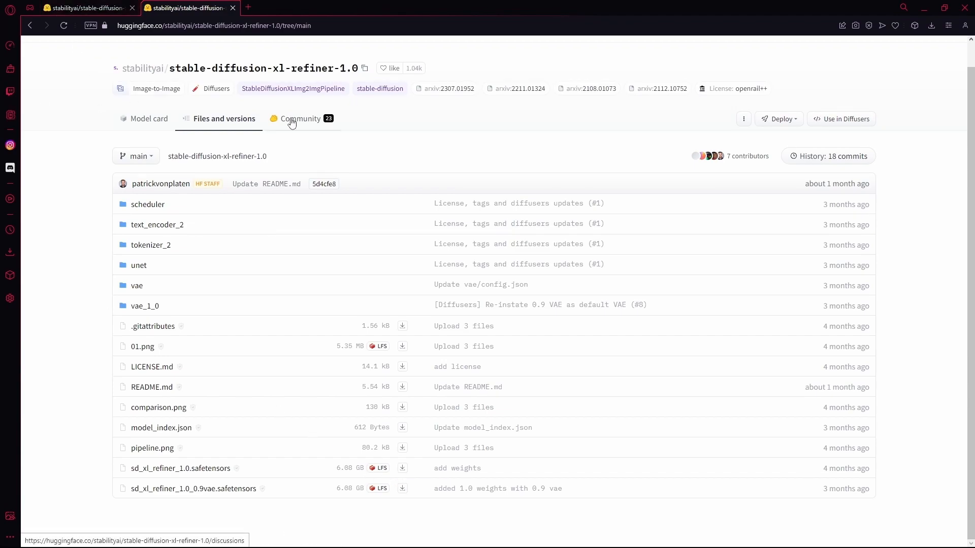
mouse_move(477, 62)
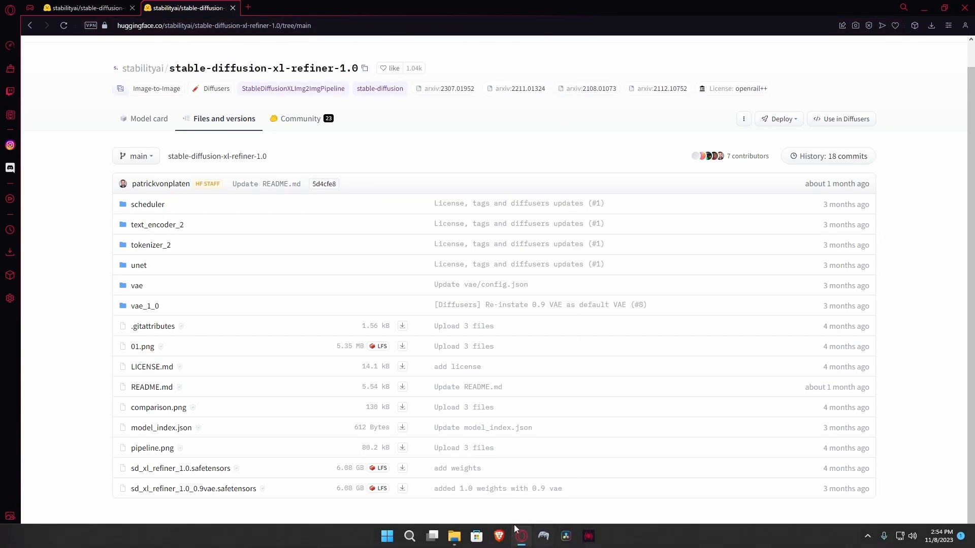
Step: In Downloads\models, pick out sd_xl_refiner_1.0.safetensors to move it
left_click(431, 536)
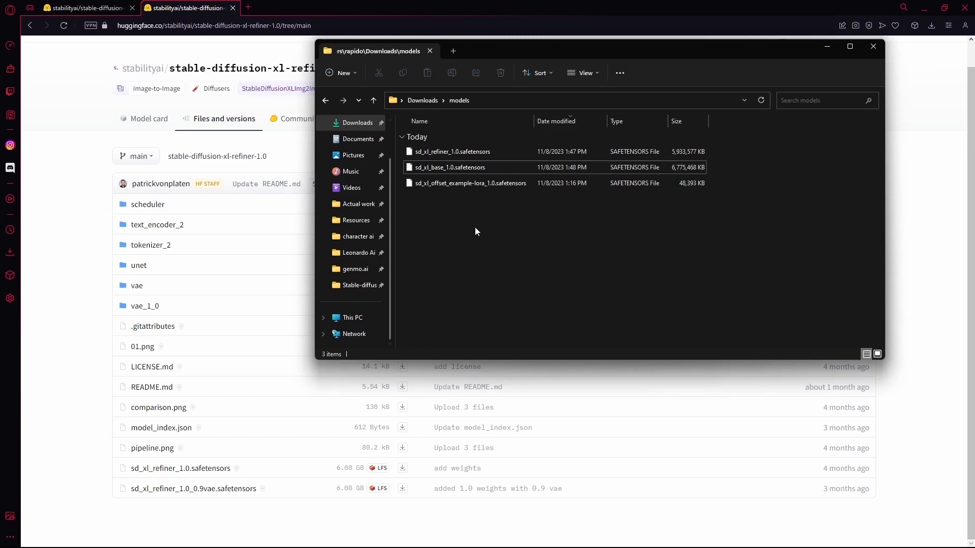
mouse_move(466, 202)
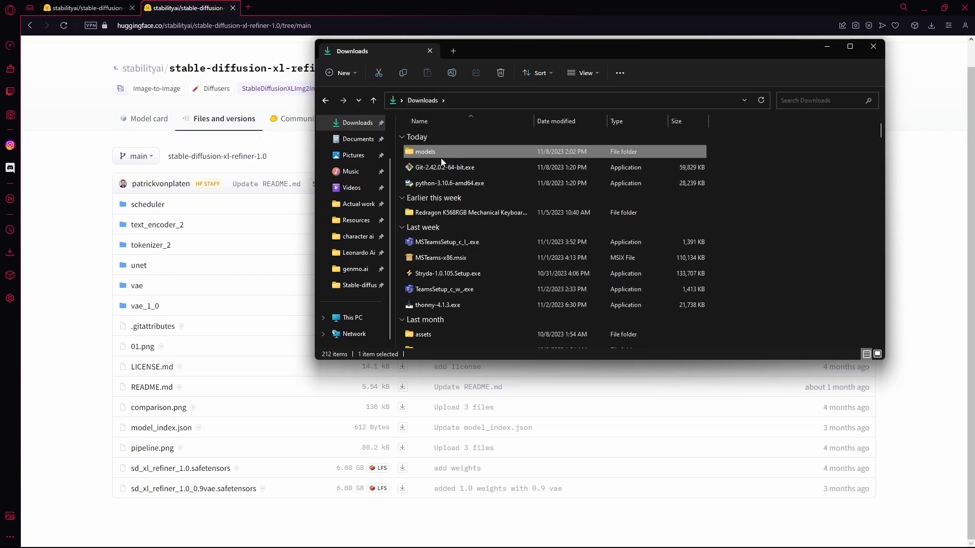
double_click(423, 152)
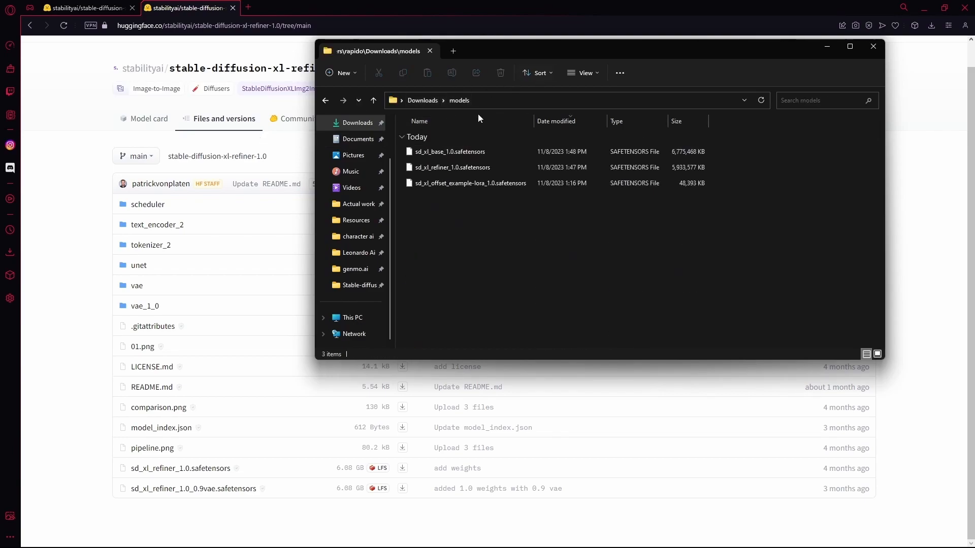
mouse_move(489, 110)
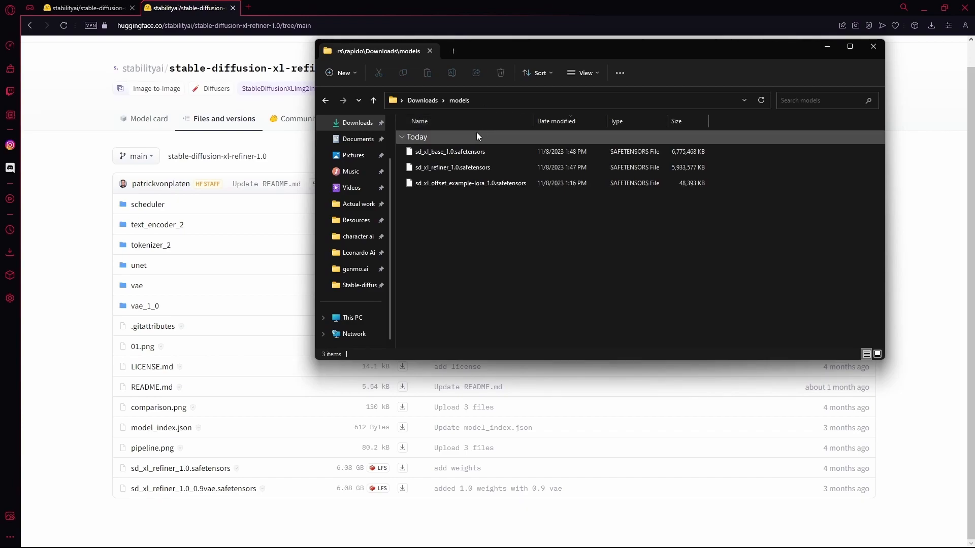
left_click(451, 168)
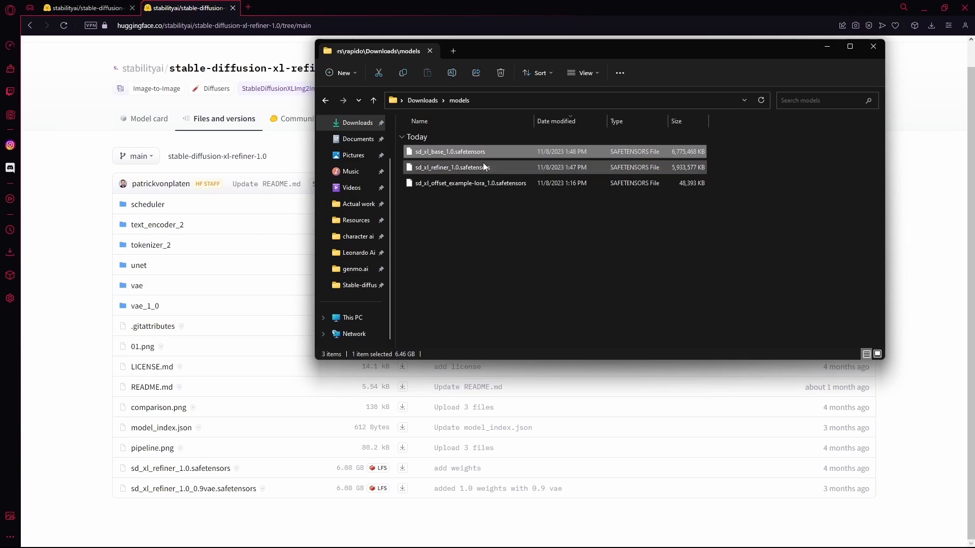
left_click(470, 183)
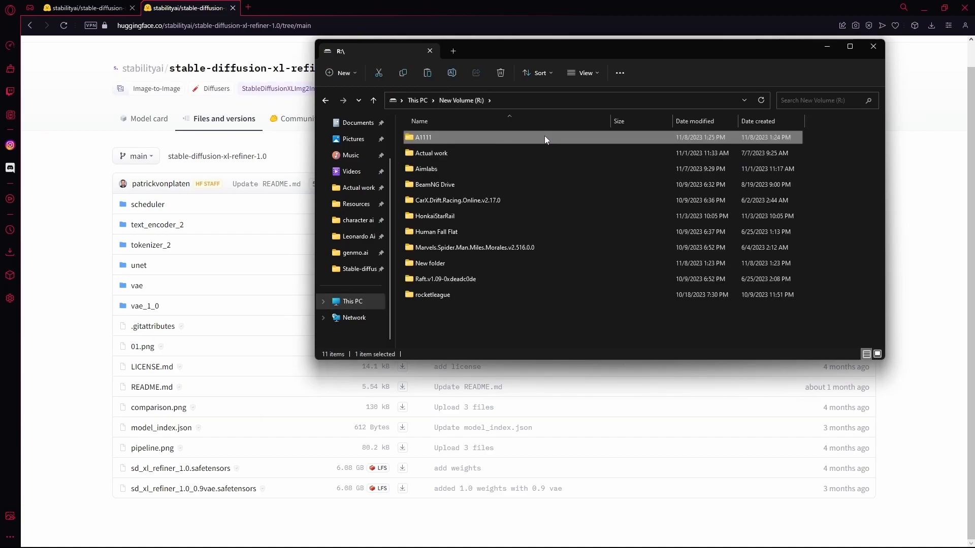
Step: Paste the refiner model into A1111\stable-diffusion-webui\models\Stable-diffusion
double_click(422, 137)
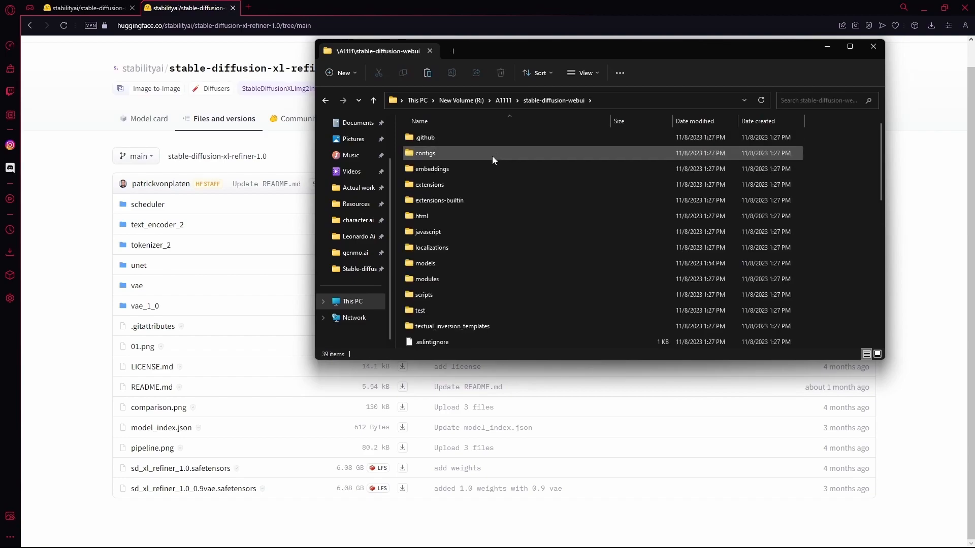
scroll("down", 3)
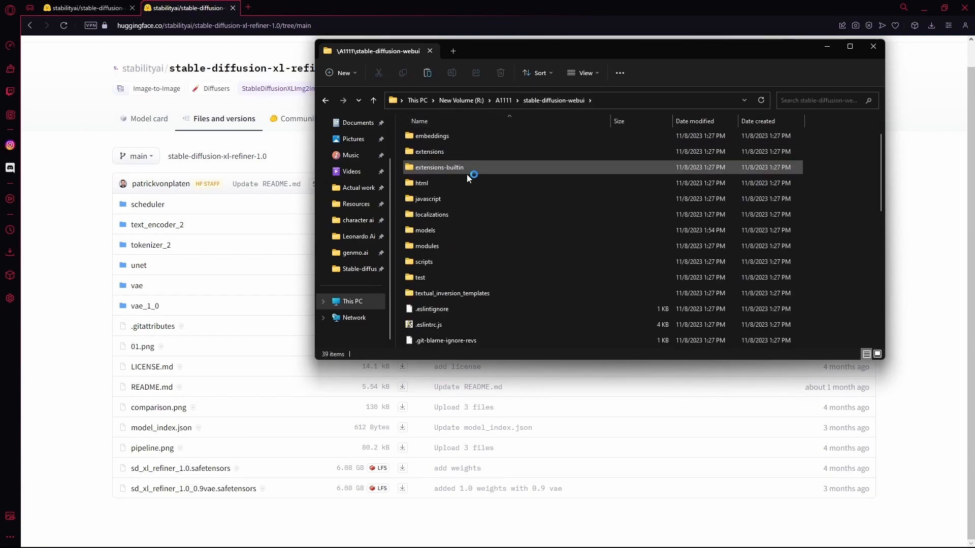
double_click(425, 230)
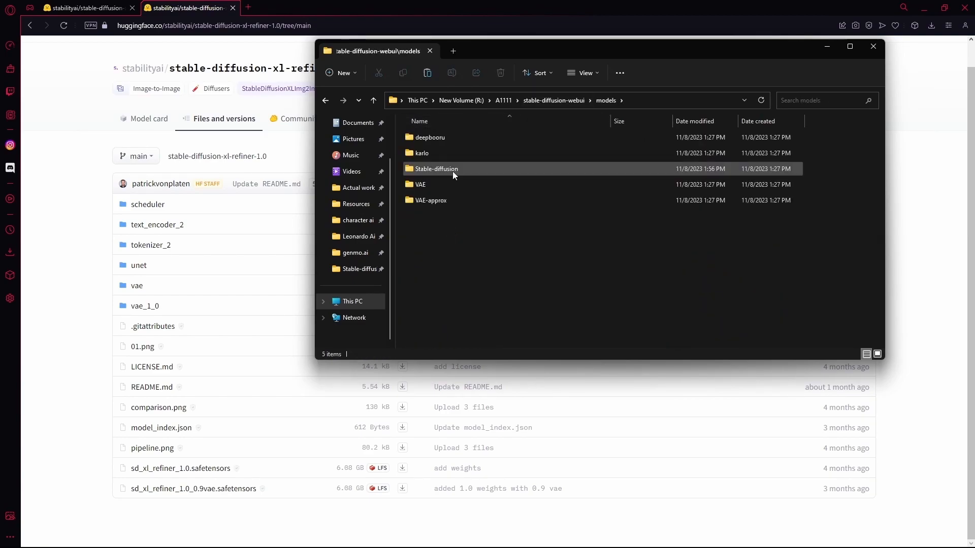
left_click(436, 169)
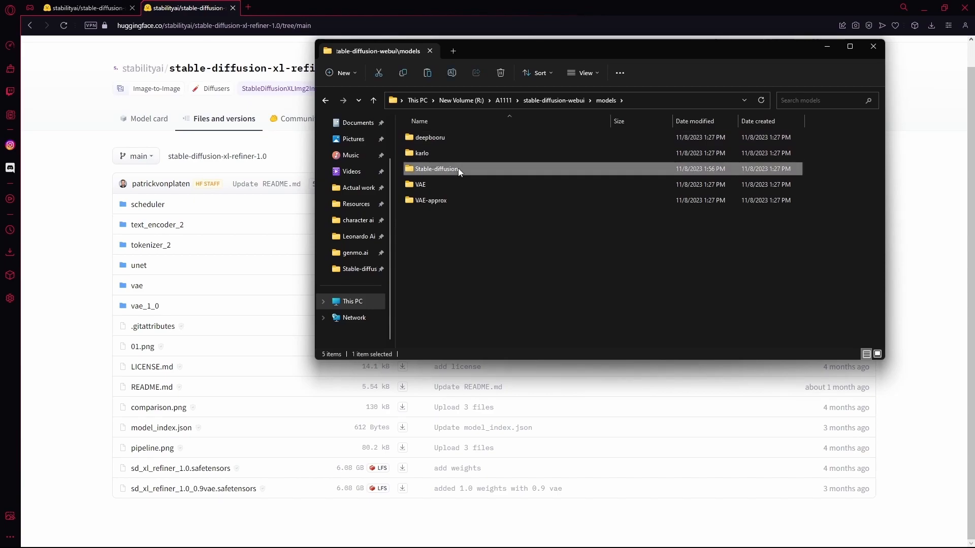
right_click(478, 223)
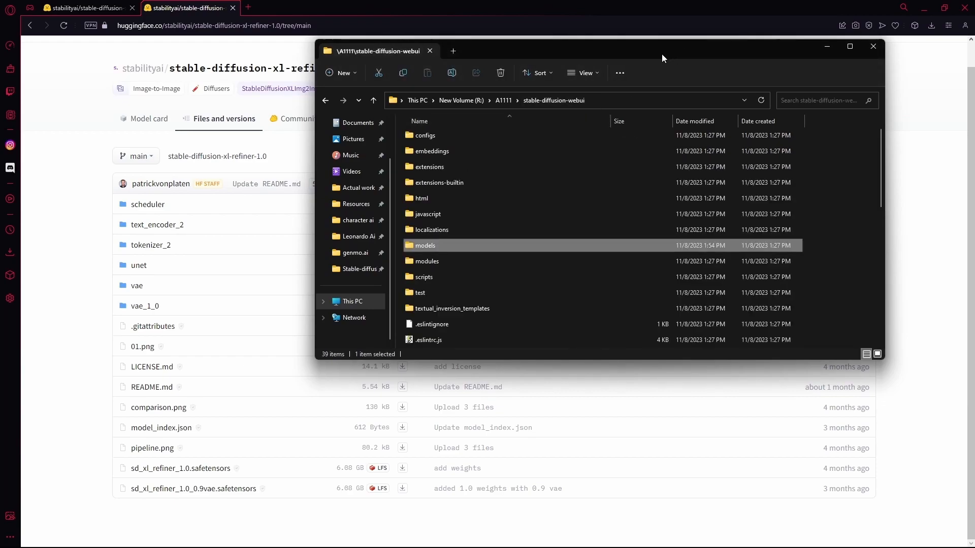
mouse_move(454, 248)
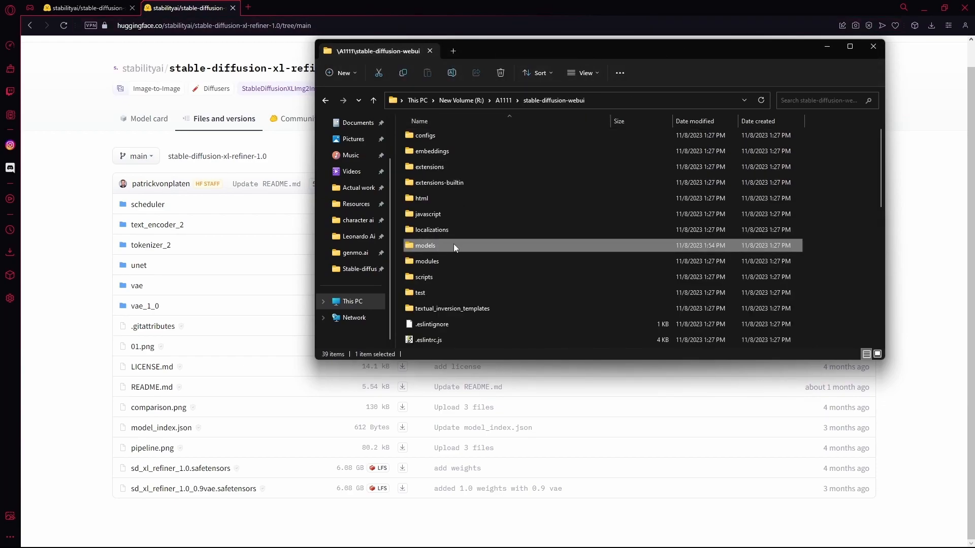
Step: Create a new folder inside stable-diffusion-webui's models folder
double_click(425, 244)
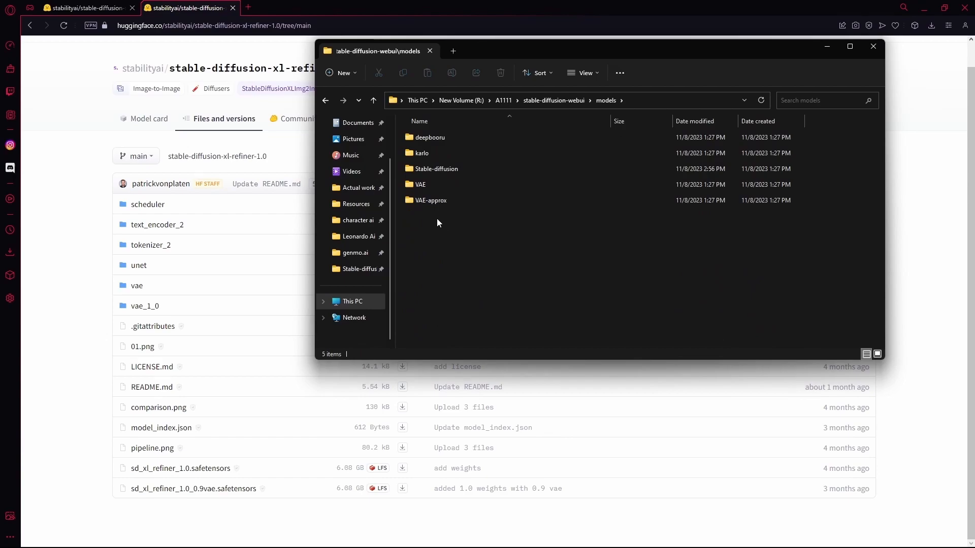
right_click(438, 222)
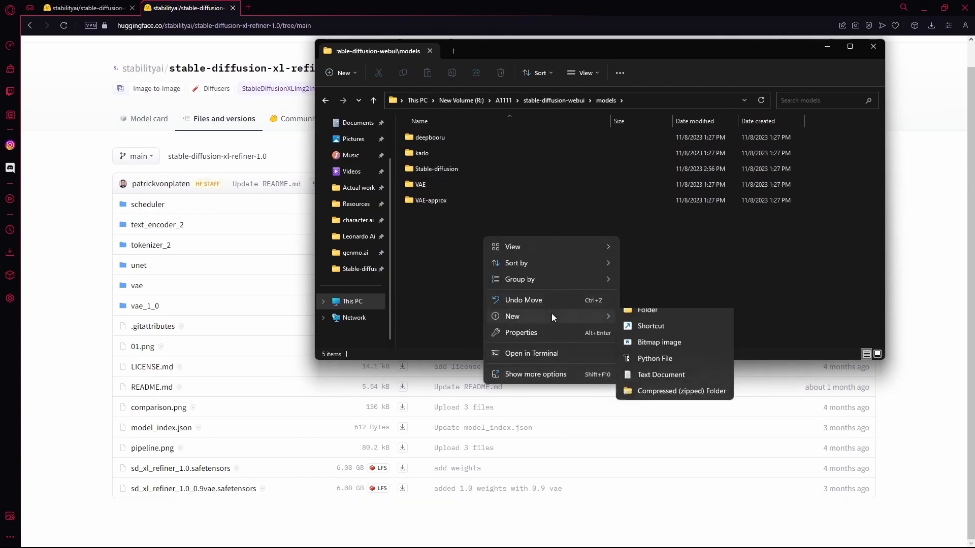
left_click(647, 310)
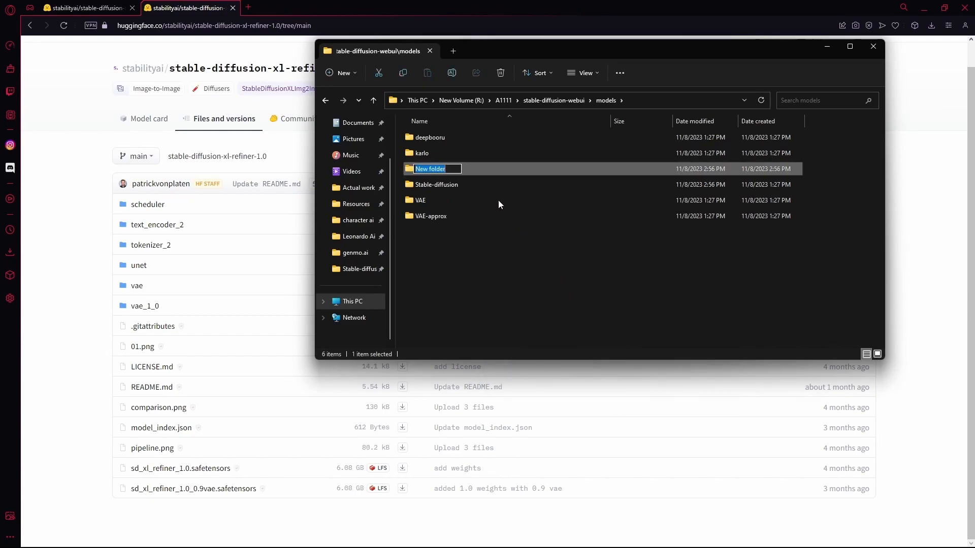
mouse_move(479, 179)
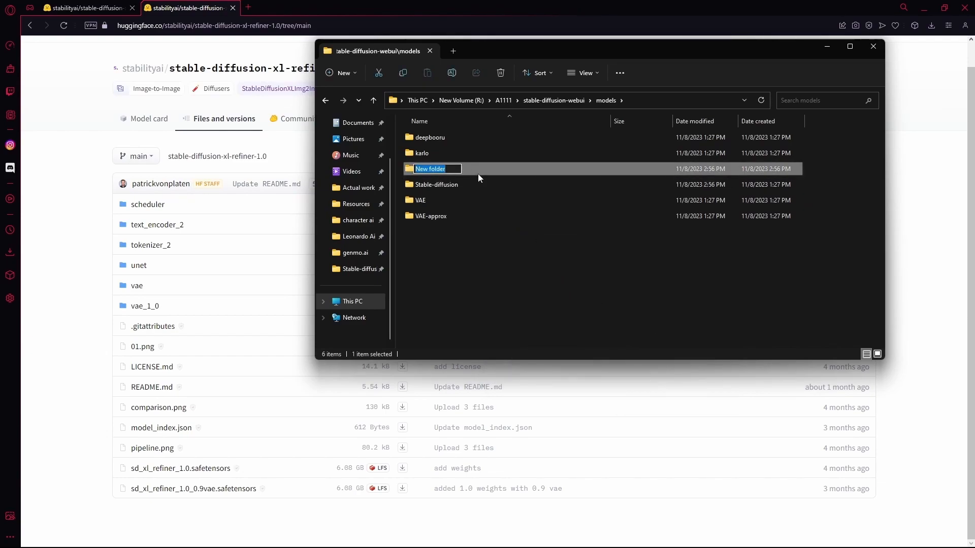
Step: Name the new folder Lora and head back toward the downloaded SDXL offset LoRA file
type("Lora")
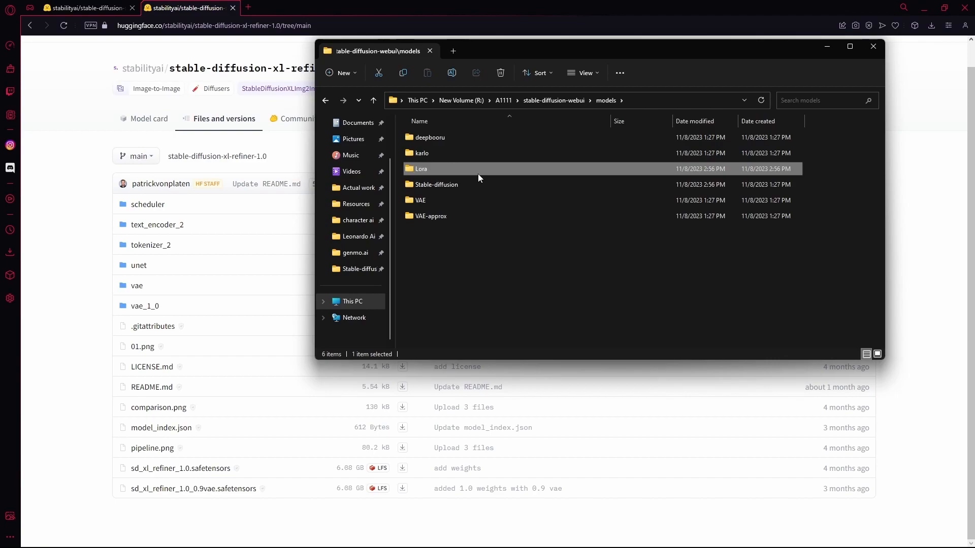
double_click(419, 169)
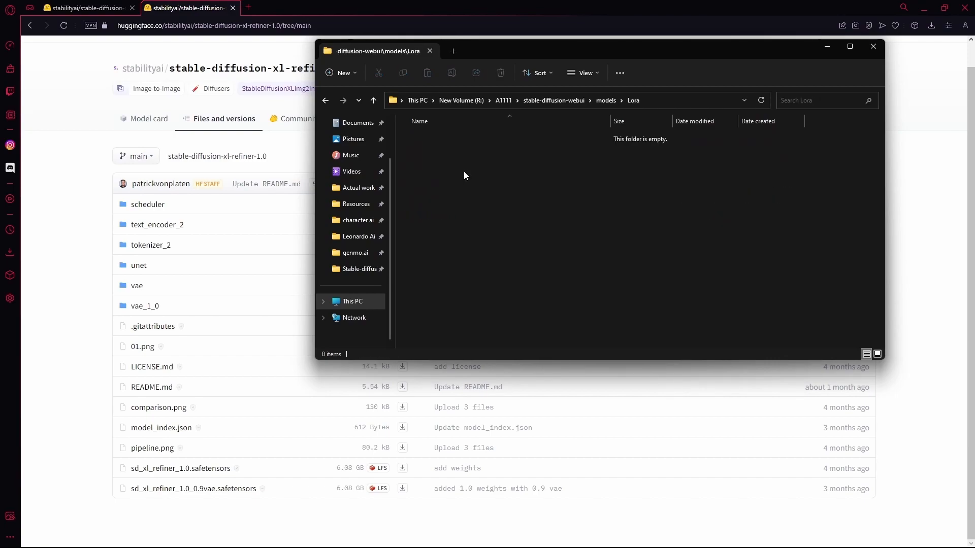
right_click(463, 176)
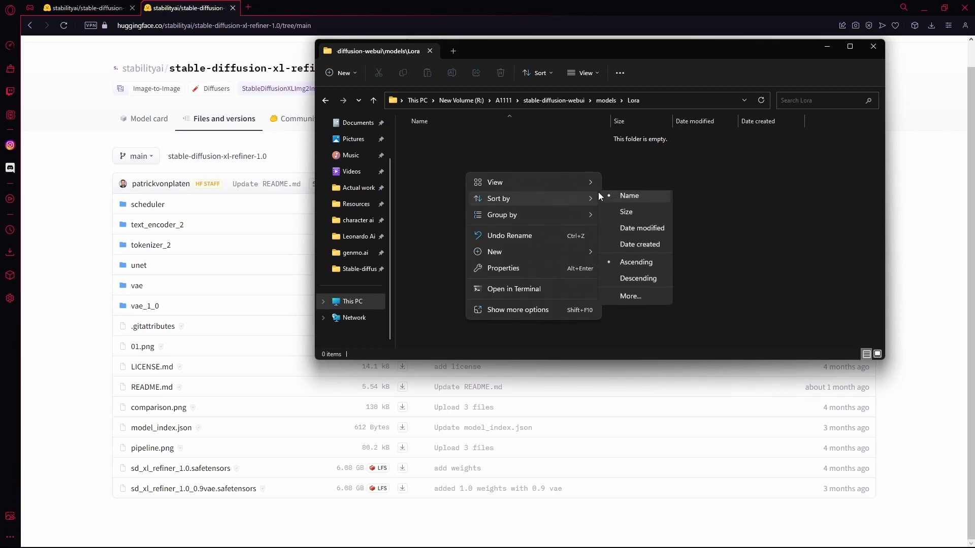
mouse_move(430, 251)
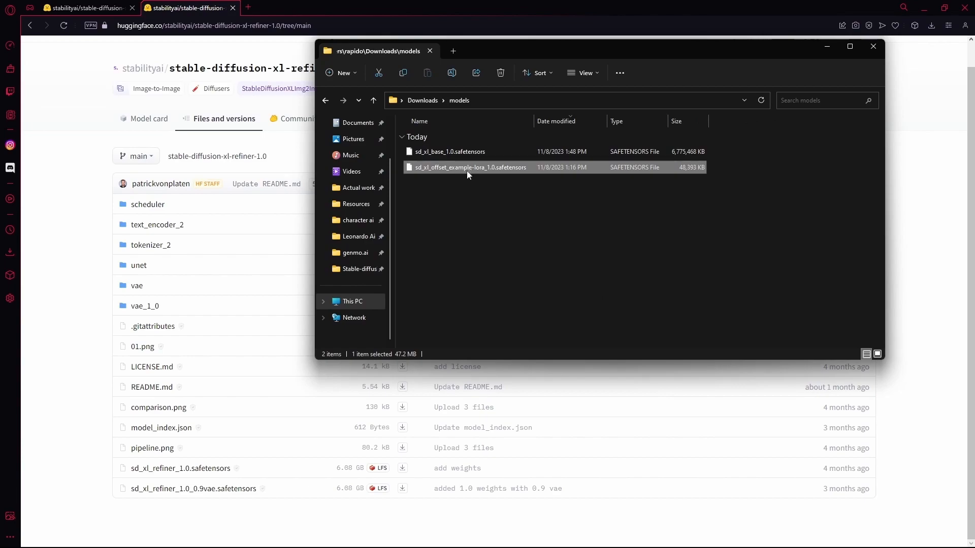
mouse_move(501, 177)
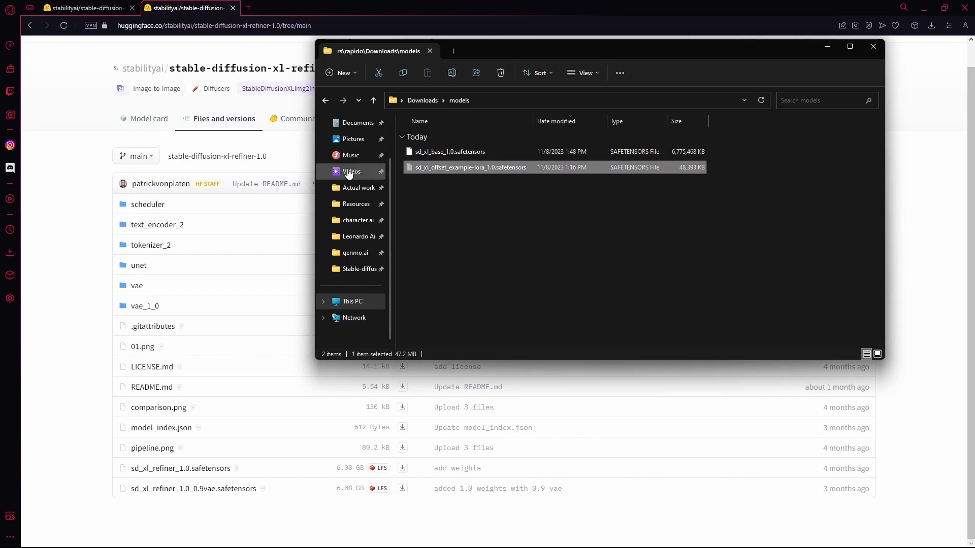
left_click(325, 101)
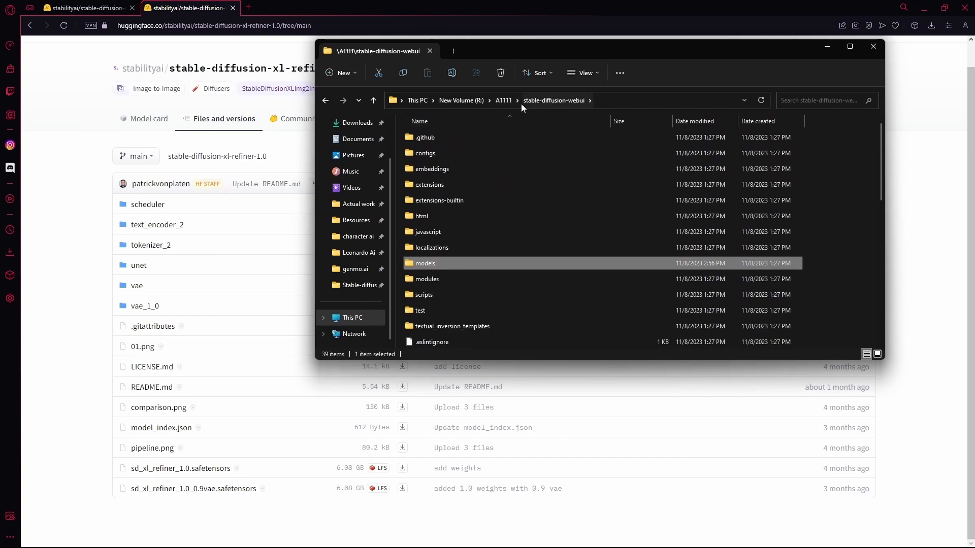
Step: Run webui-user.bat from stable-diffusion-webui to launch the web UI
scroll("down", 3)
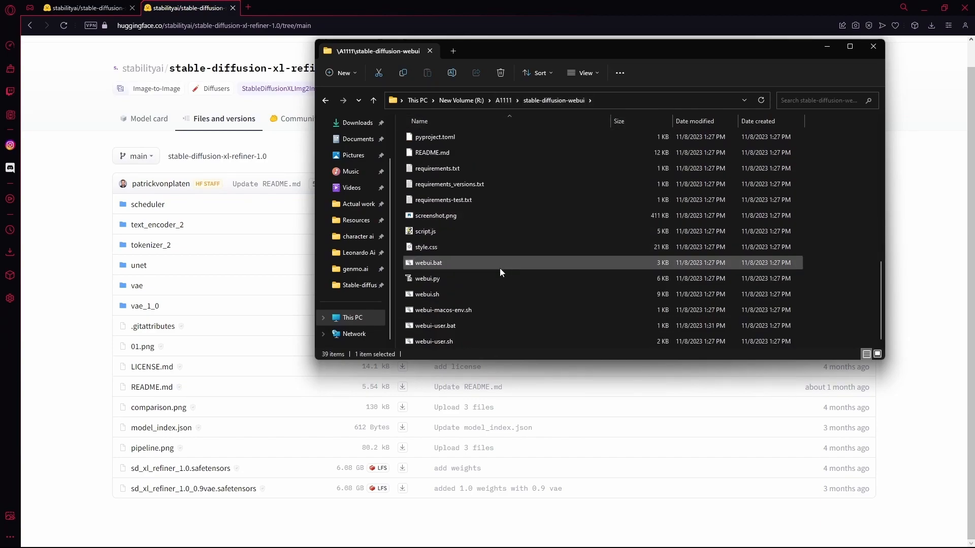
left_click(435, 325)
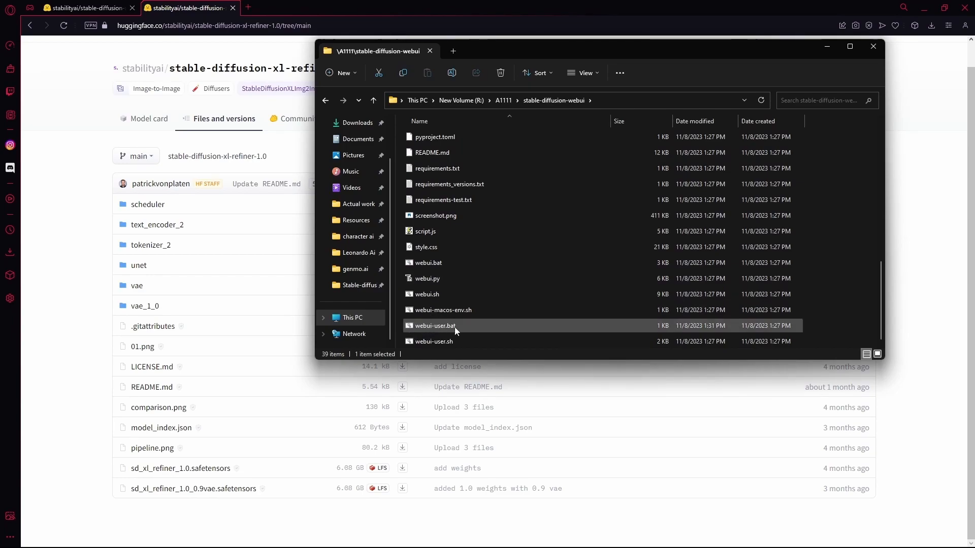
double_click(432, 325)
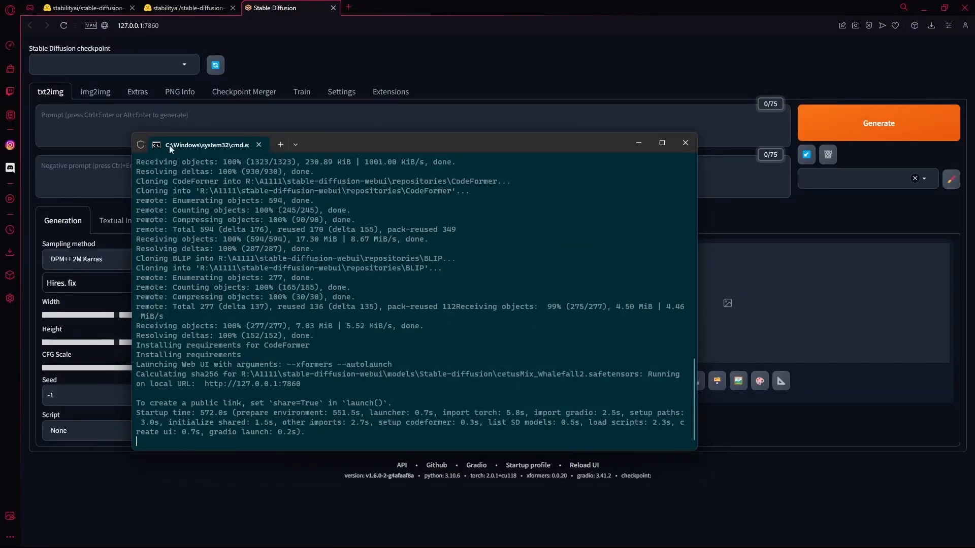
mouse_move(350, 207)
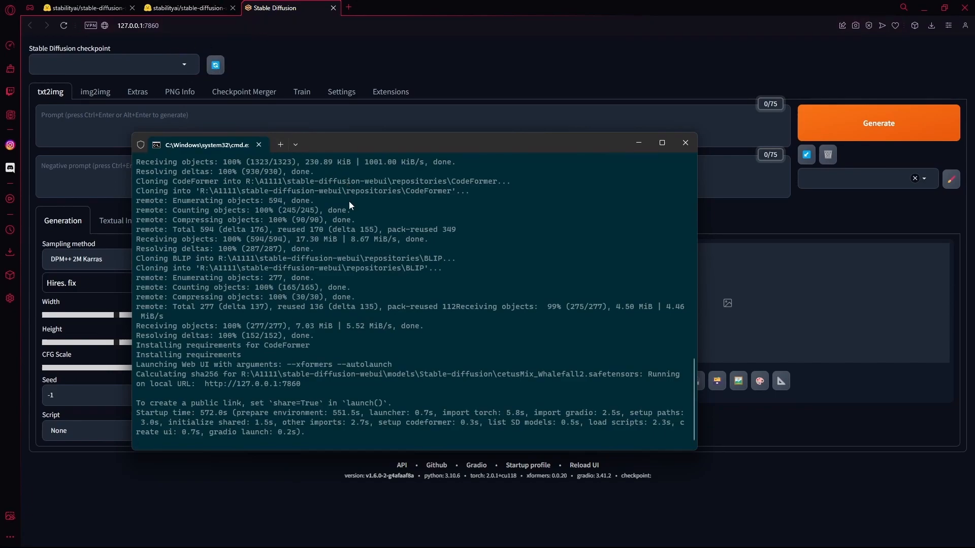
mouse_move(204, 265)
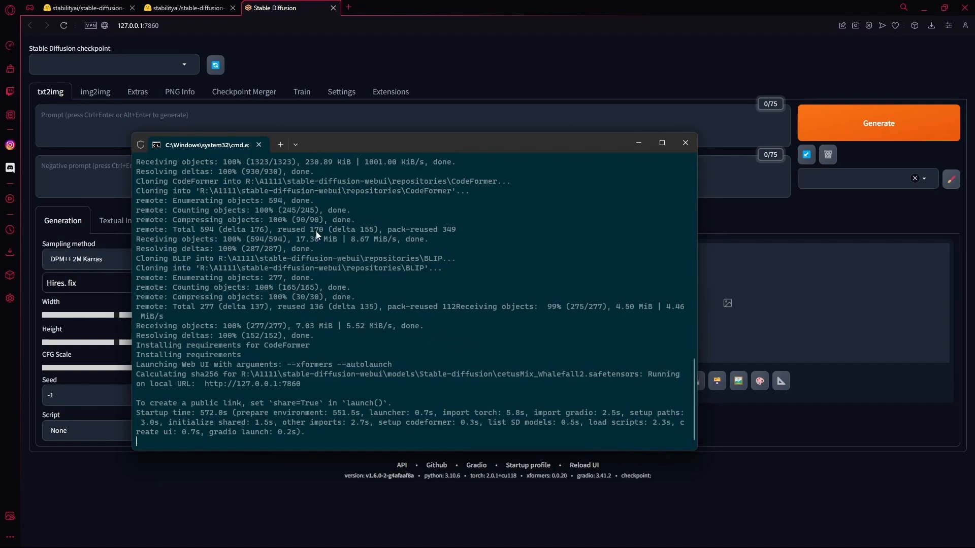
mouse_move(296, 322)
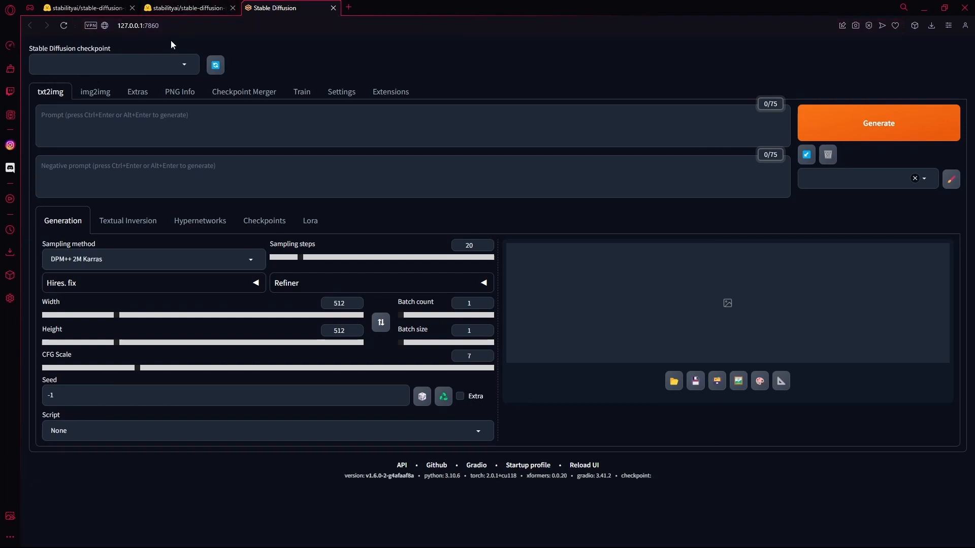
Step: Select sd_xl_base_1.0.safetensors as the active Stable Diffusion checkpoint
left_click(112, 64)
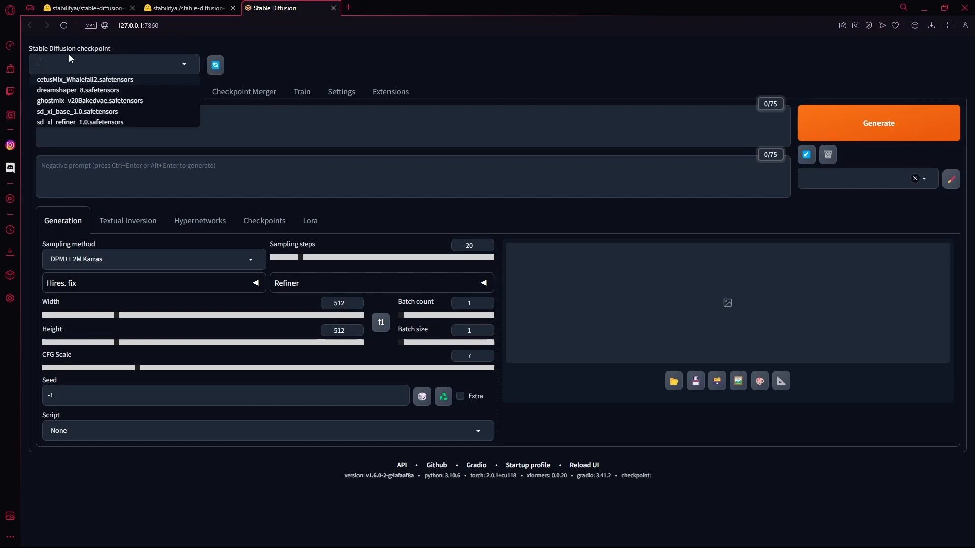
mouse_move(59, 115)
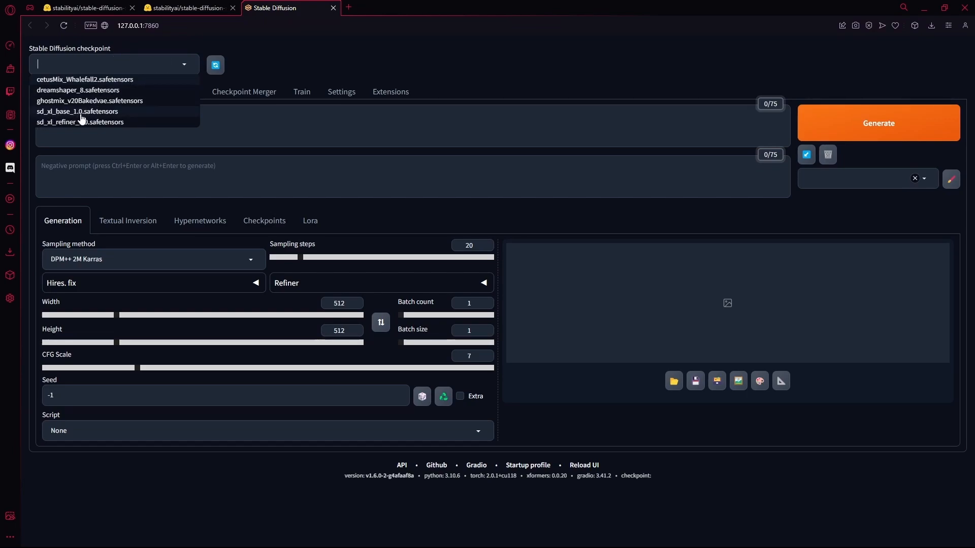
mouse_move(124, 117)
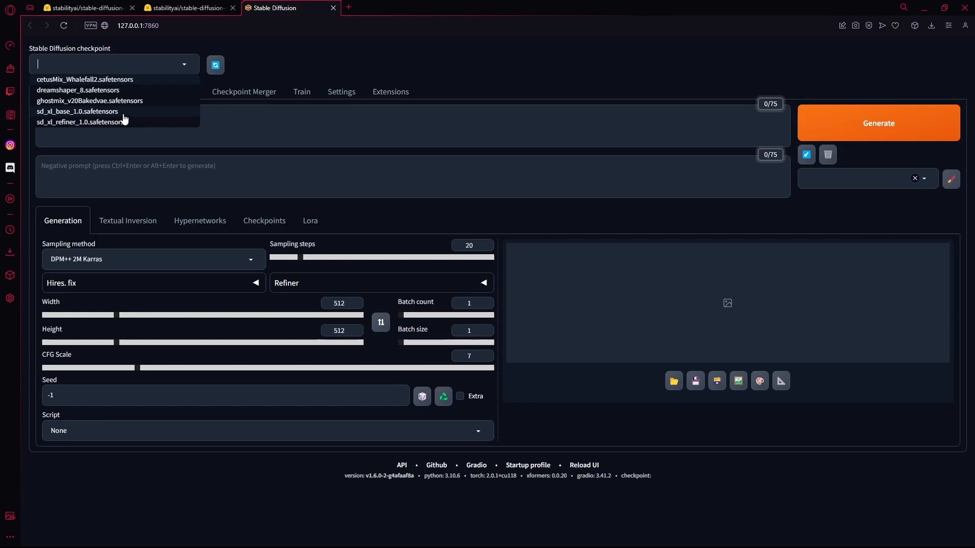
left_click(77, 111)
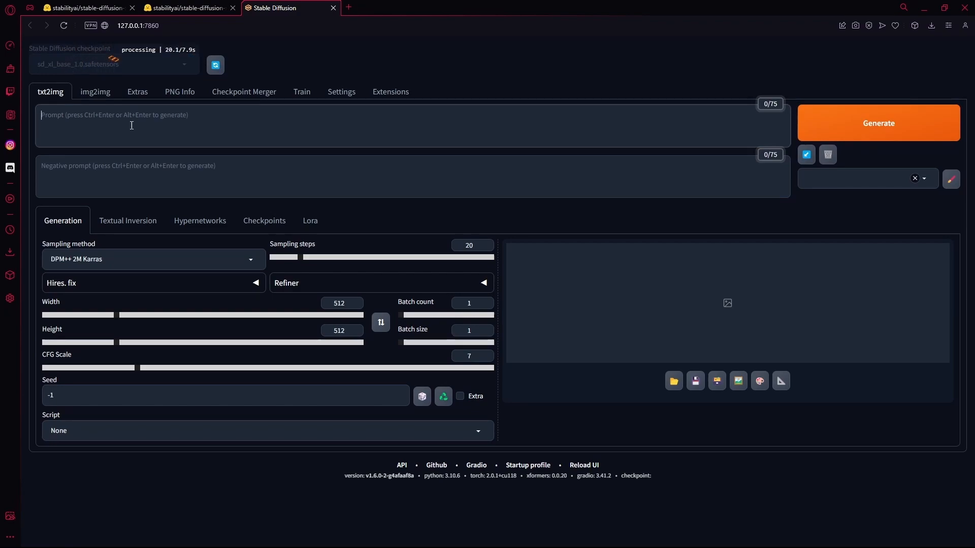
Step: Enter prompt 'boy exploring rainforest' and negative prompt 'bad image, low quality, distortion'
type("boy exploring rainforest")
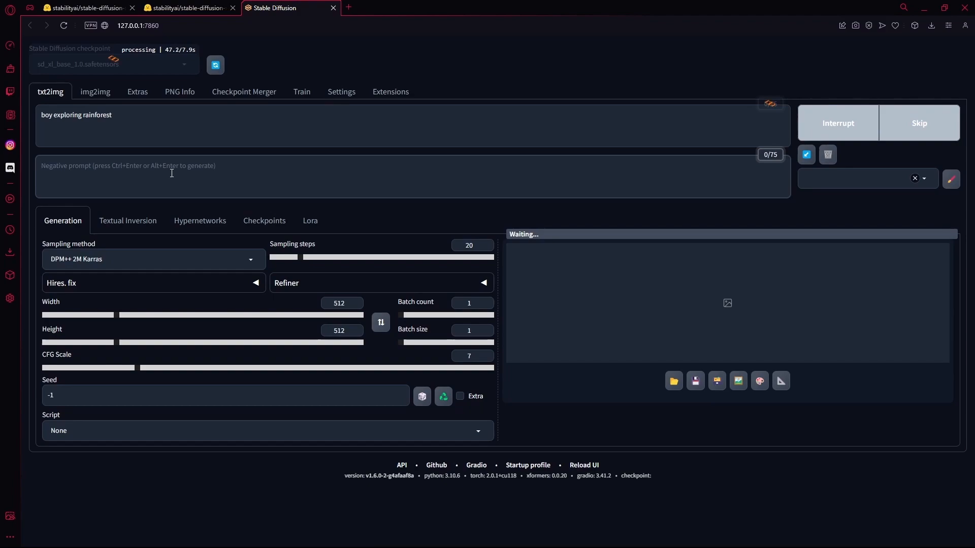
type("bad image, low quality, distortion")
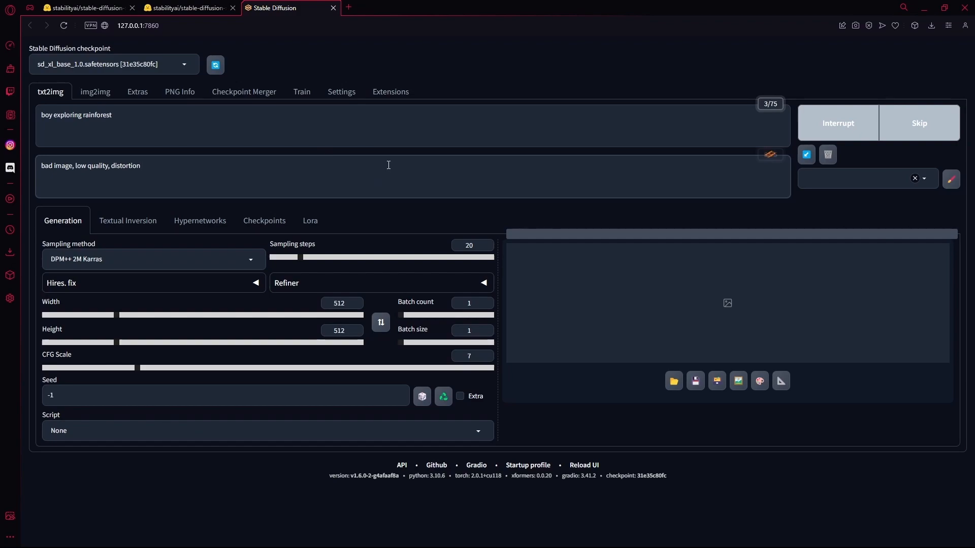
mouse_move(177, 137)
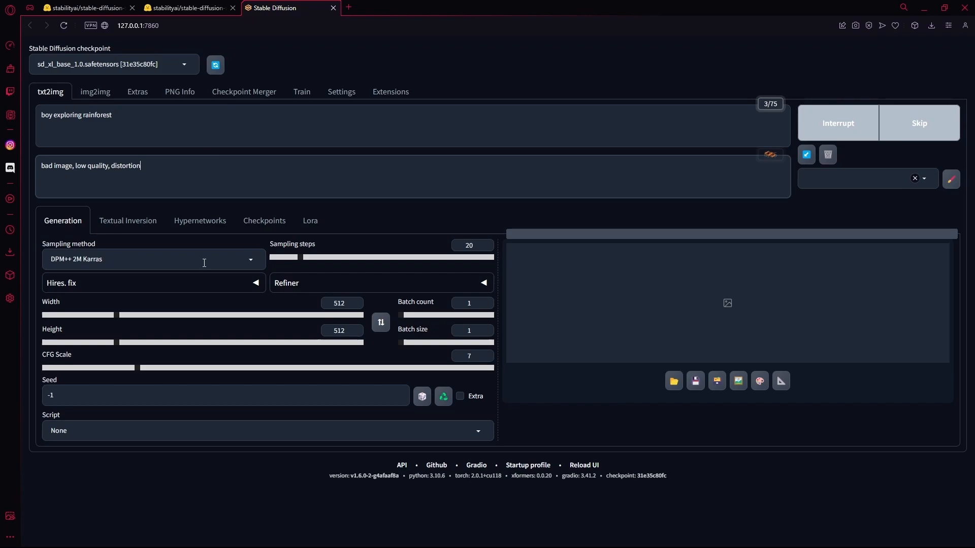
Step: Switch the sampling method to Euler a while the first 512x512 image finishes
left_click(152, 259)
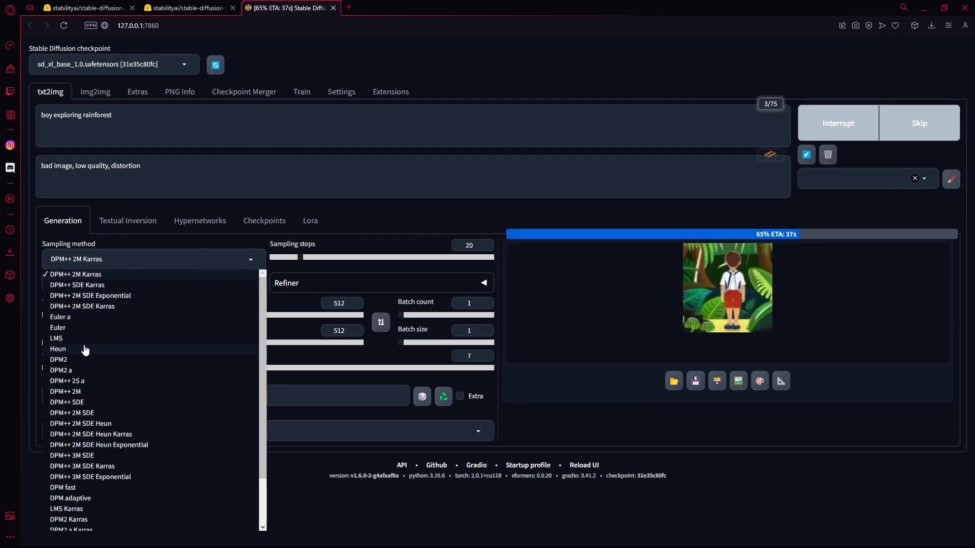
left_click(60, 317)
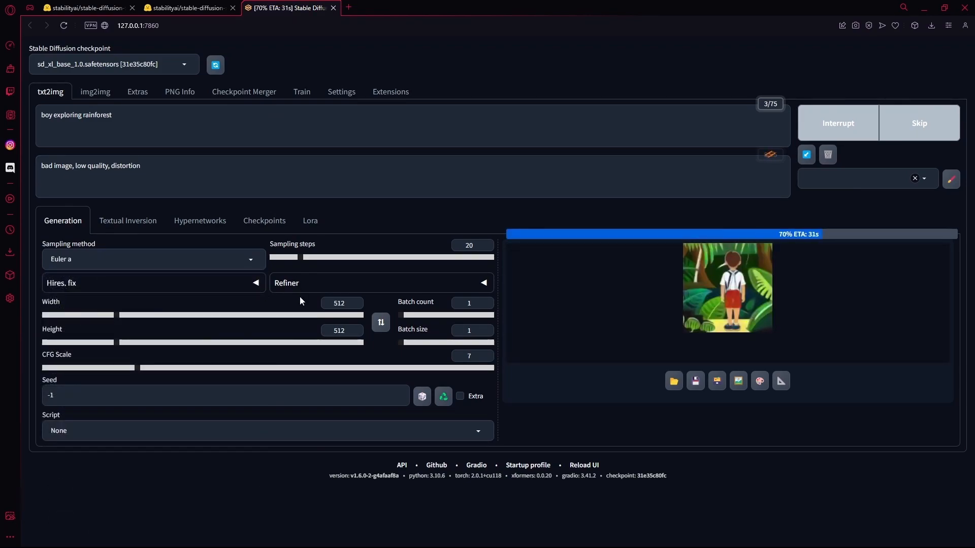
left_click(301, 257)
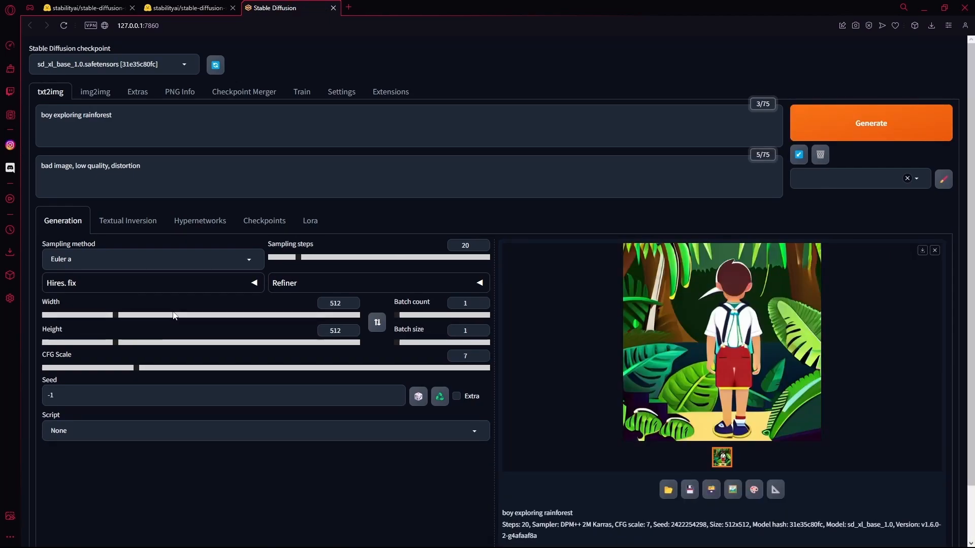
scroll("down", 3)
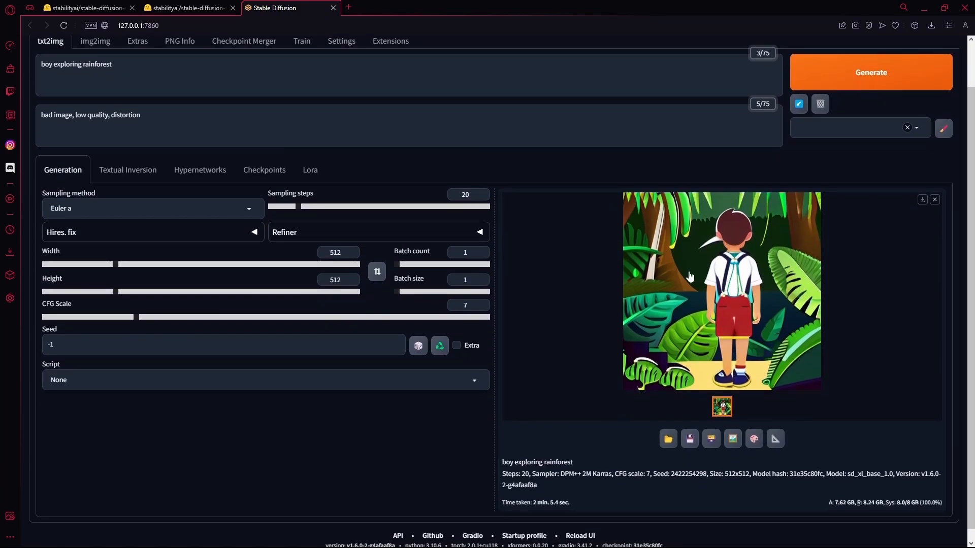
mouse_move(535, 264)
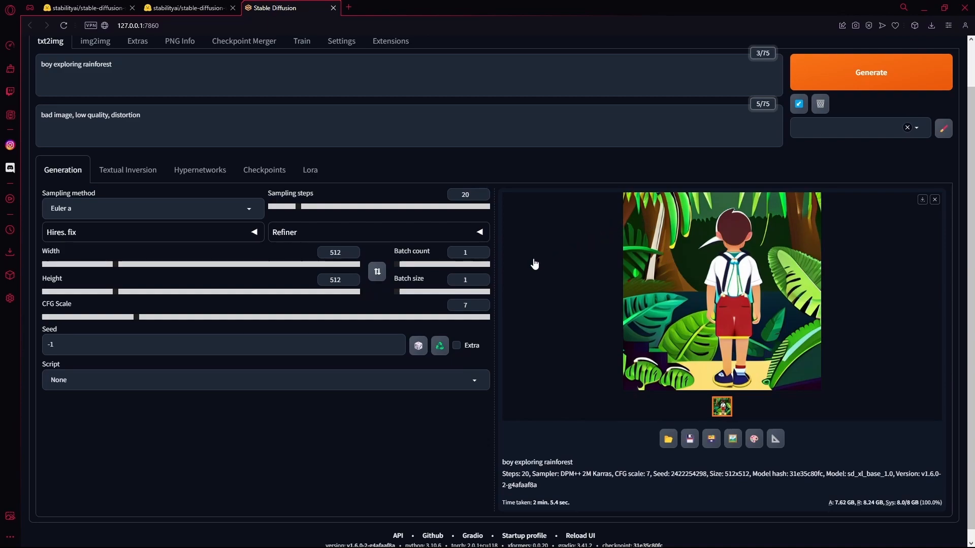
mouse_move(276, 278)
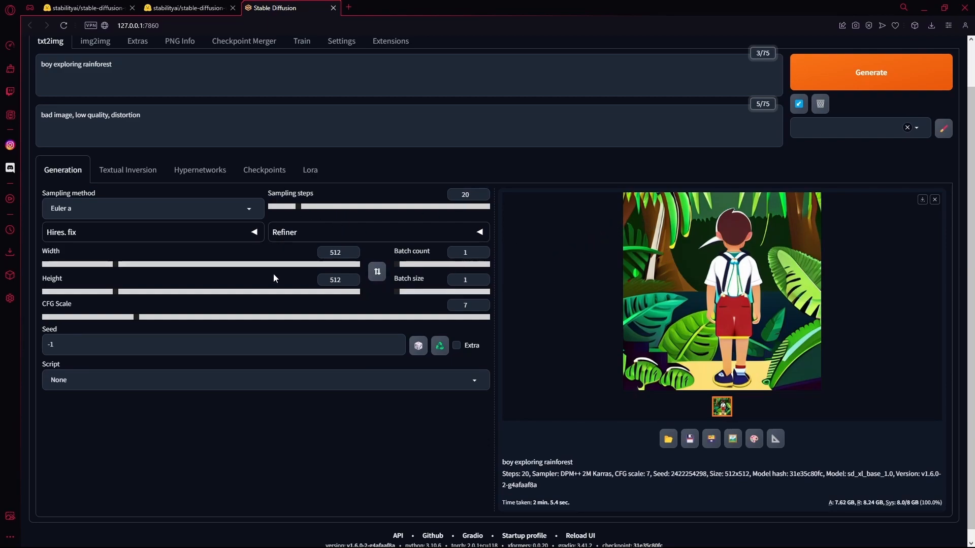
Step: Set width and height to 1024, seed to -14343, and start a new generation
left_click_drag(79, 264, 134, 264)
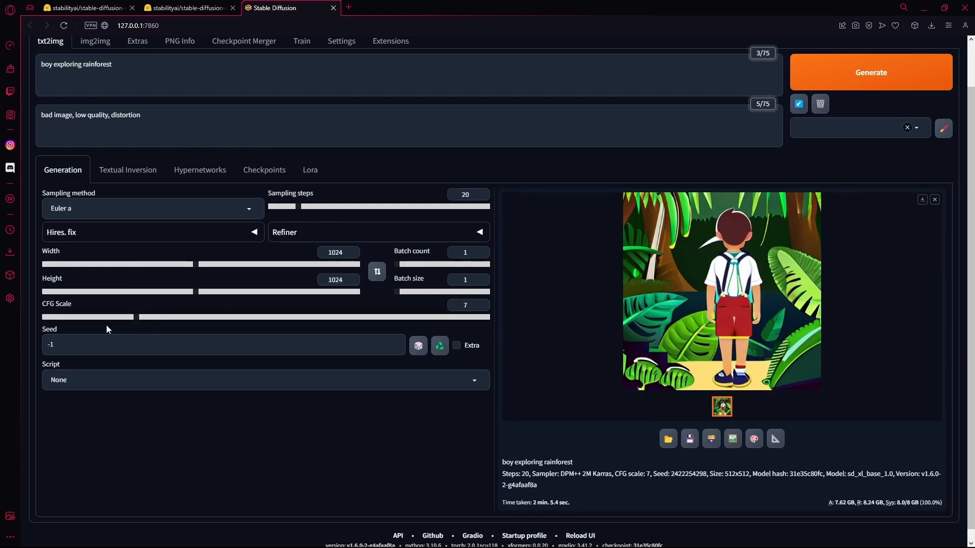
scroll("down", 3)
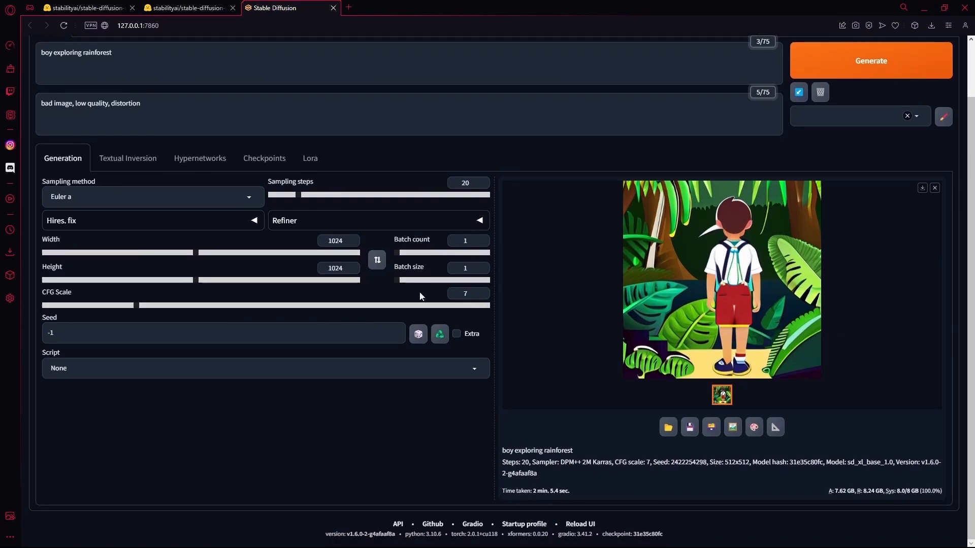
left_click(465, 293)
type("4343")
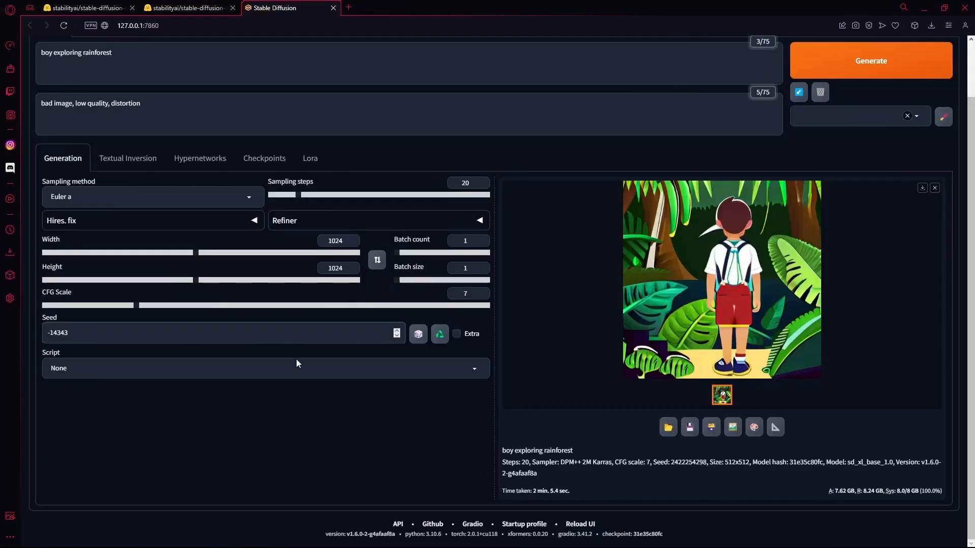
left_click(265, 367)
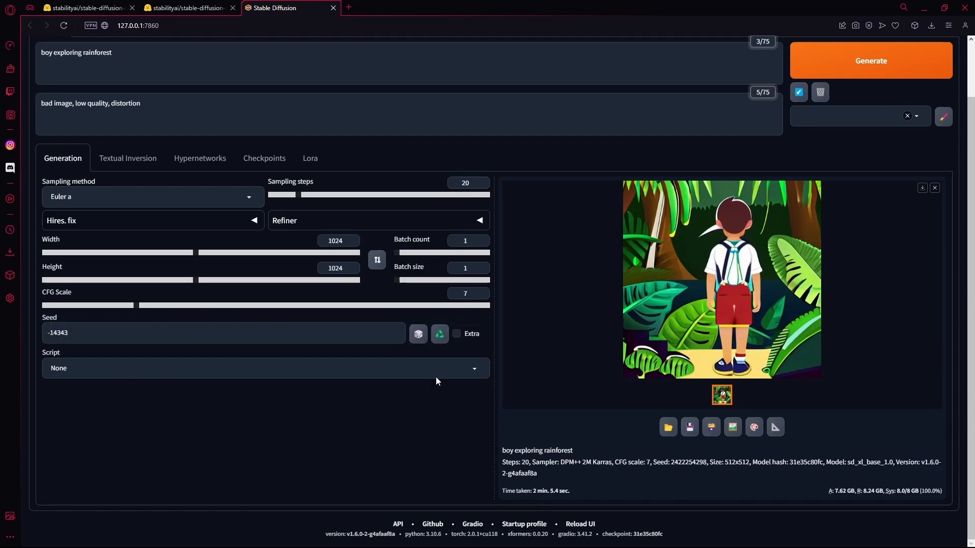
mouse_move(414, 403)
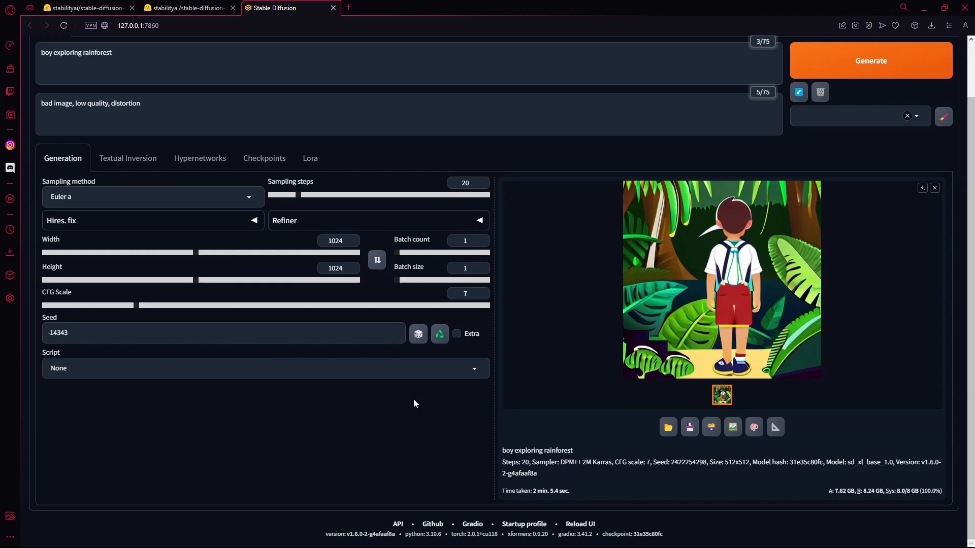
left_click(870, 60)
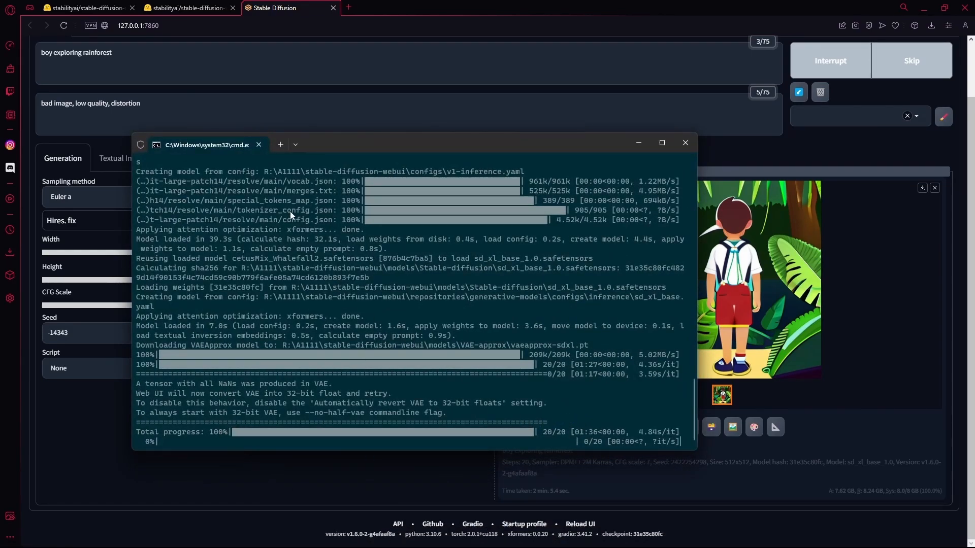
mouse_move(235, 166)
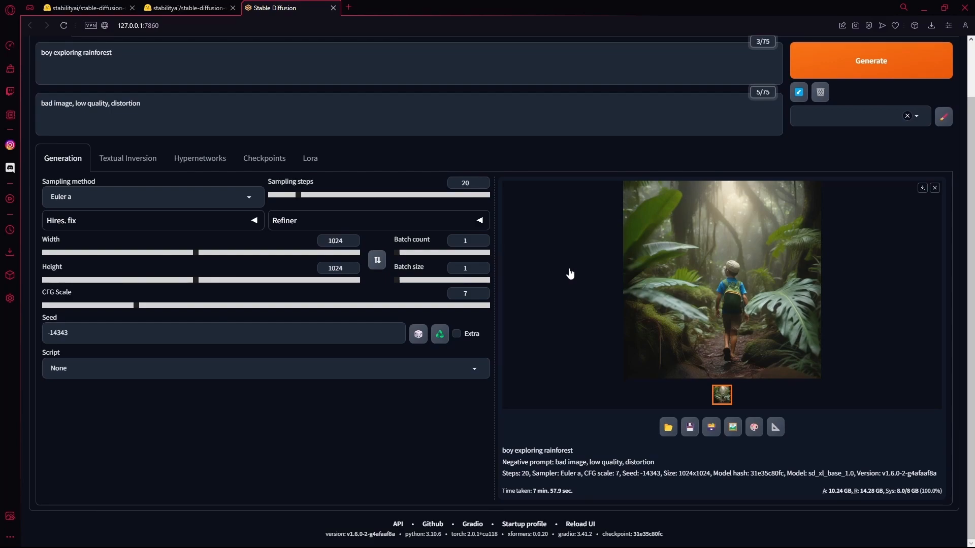
left_click(721, 279)
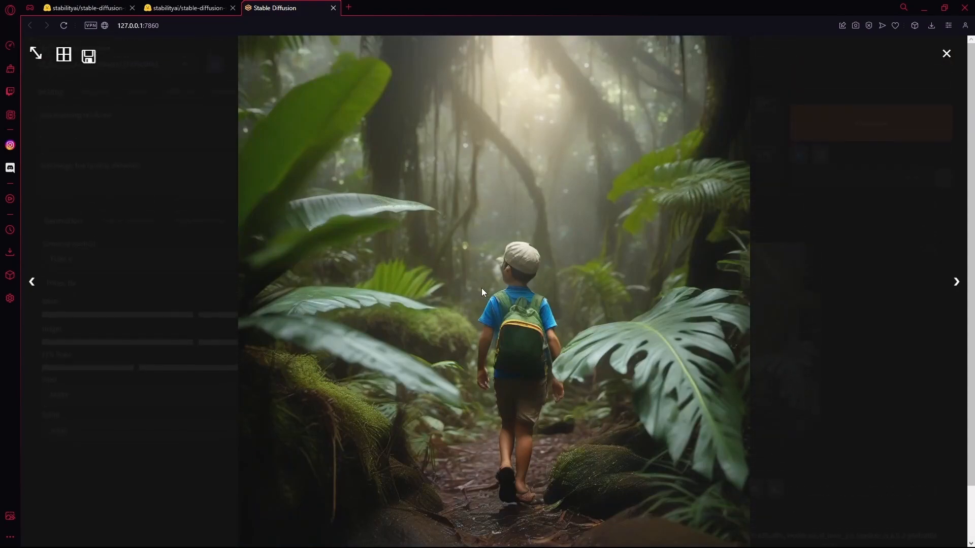
left_click(945, 54)
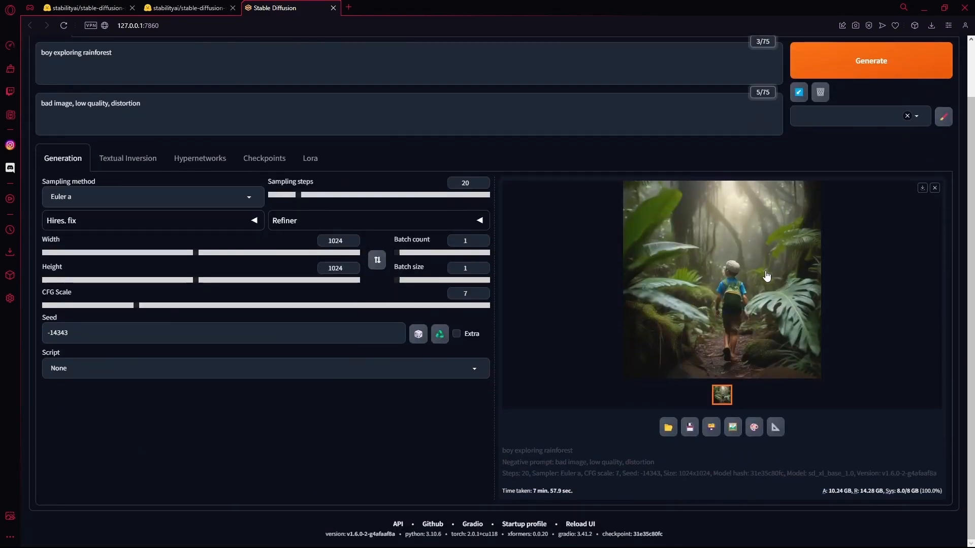